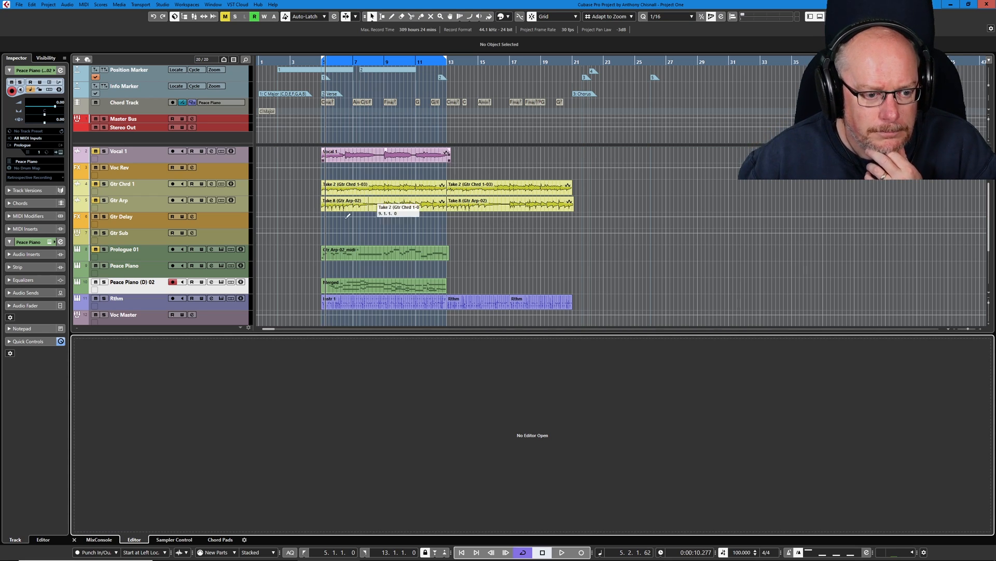
# Remove the SysEx Data track and bring the Merged piano part's notes into the Key Editor.
pyautogui.scroll(-3)
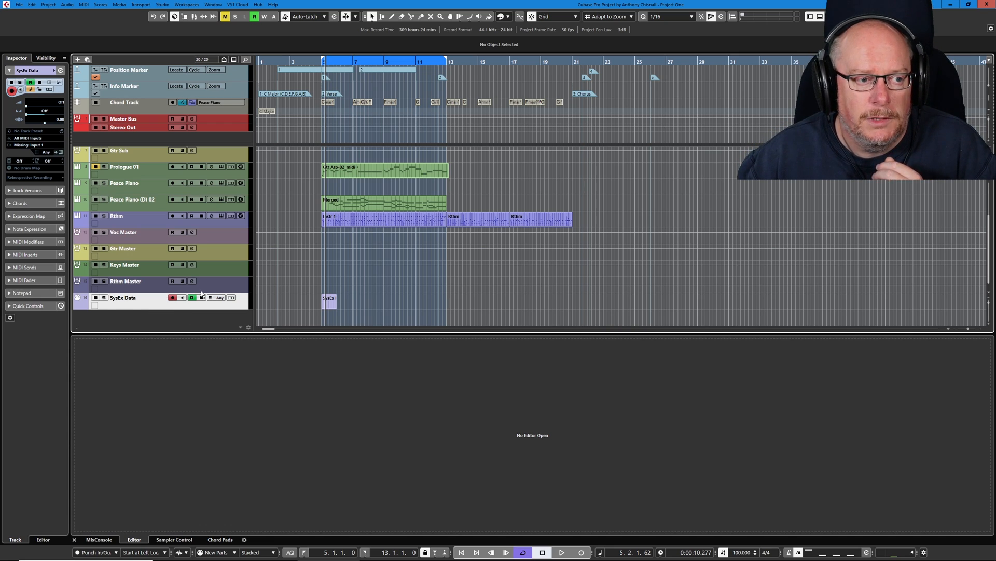
pyautogui.click(101, 4)
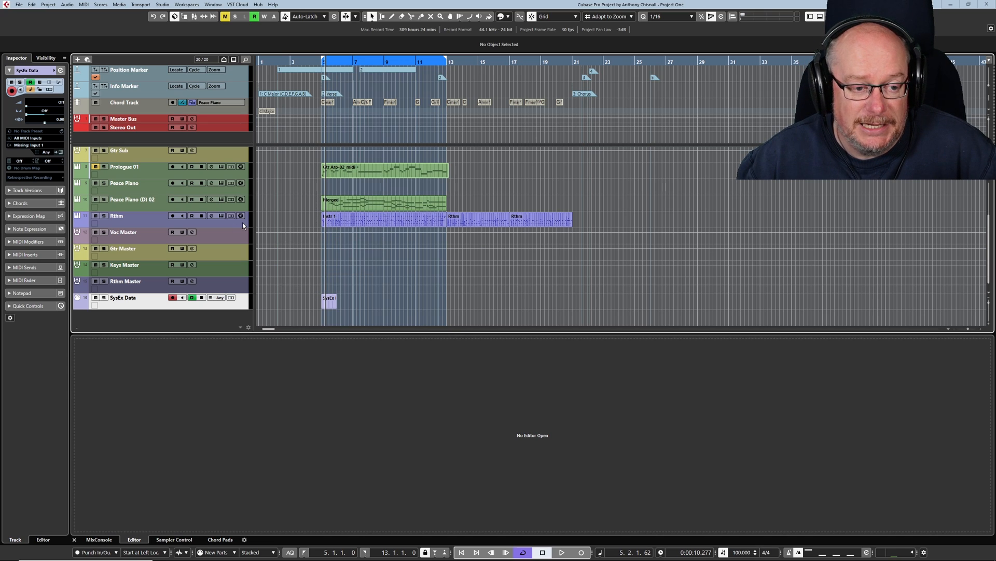
pyautogui.moveTo(143, 308)
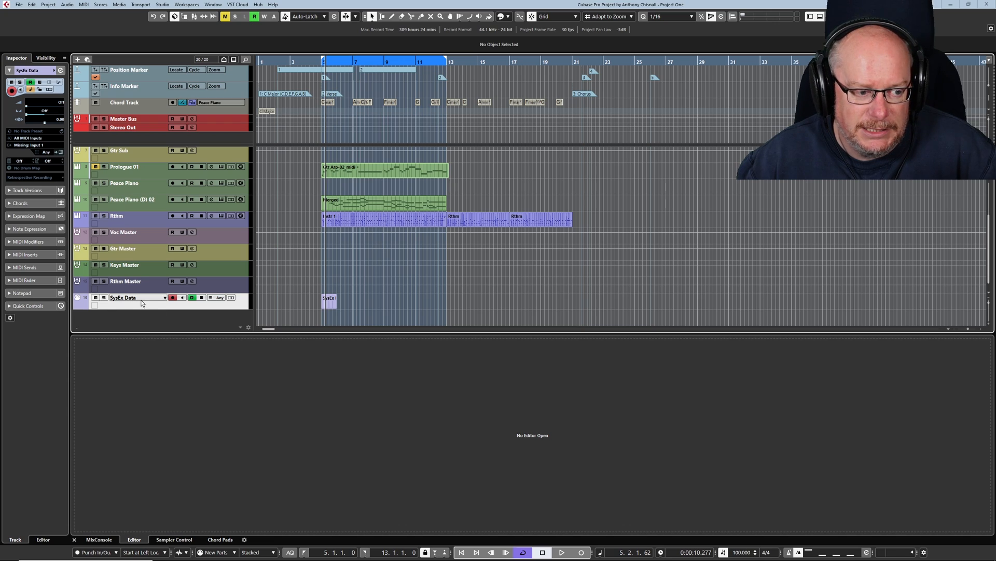
pyautogui.rightClick(140, 302)
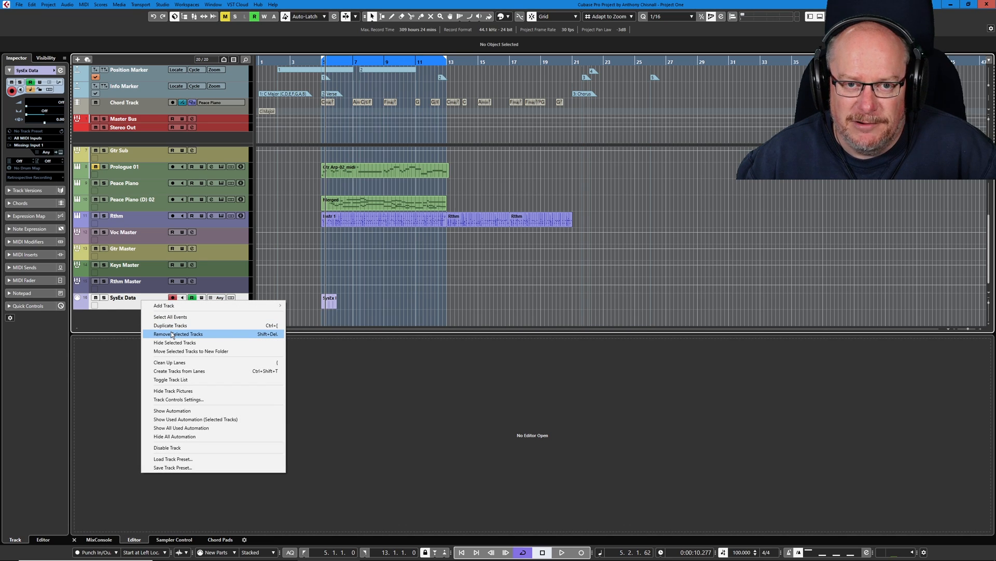
pyautogui.click(179, 333)
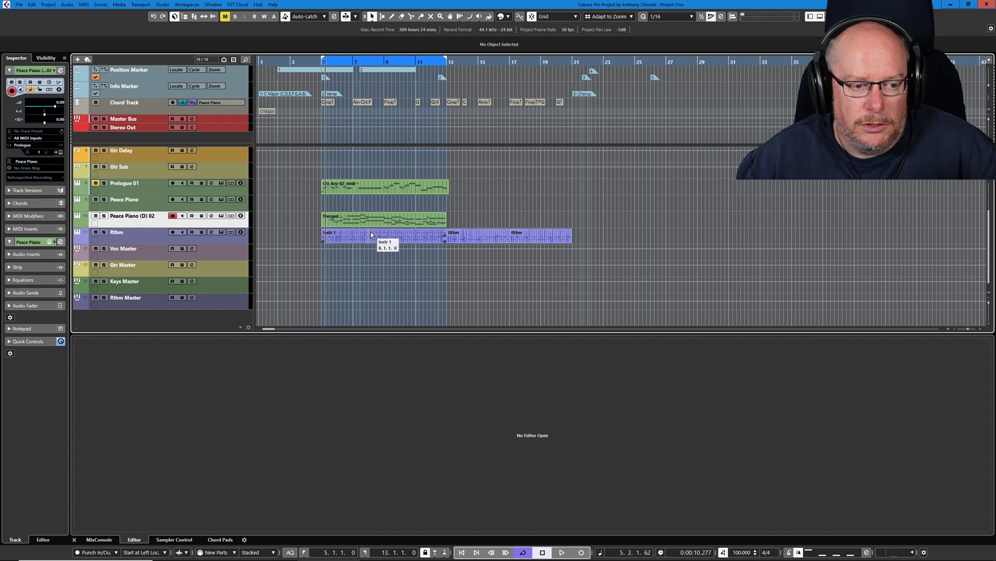
pyautogui.doubleClick(381, 219)
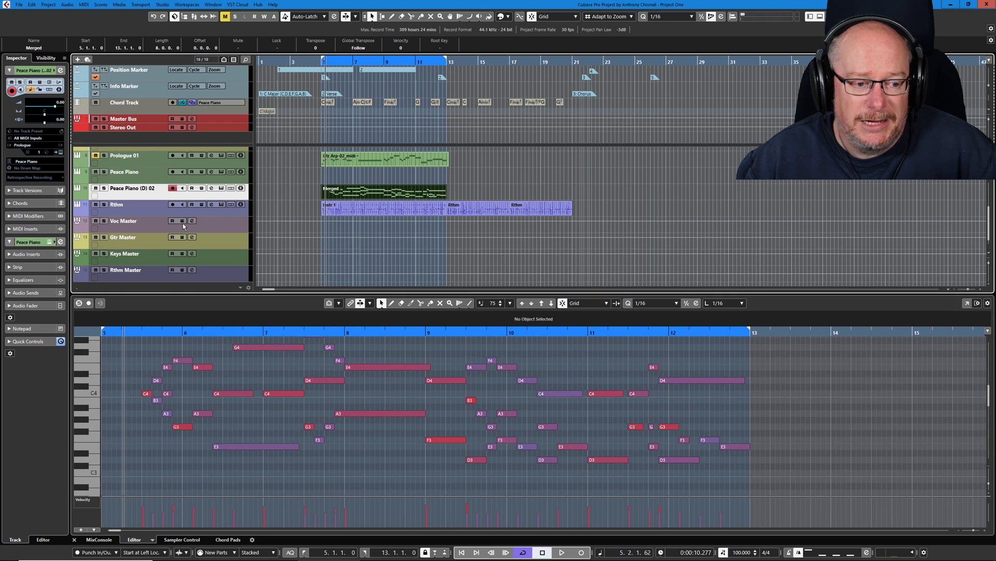
pyautogui.moveTo(281, 236)
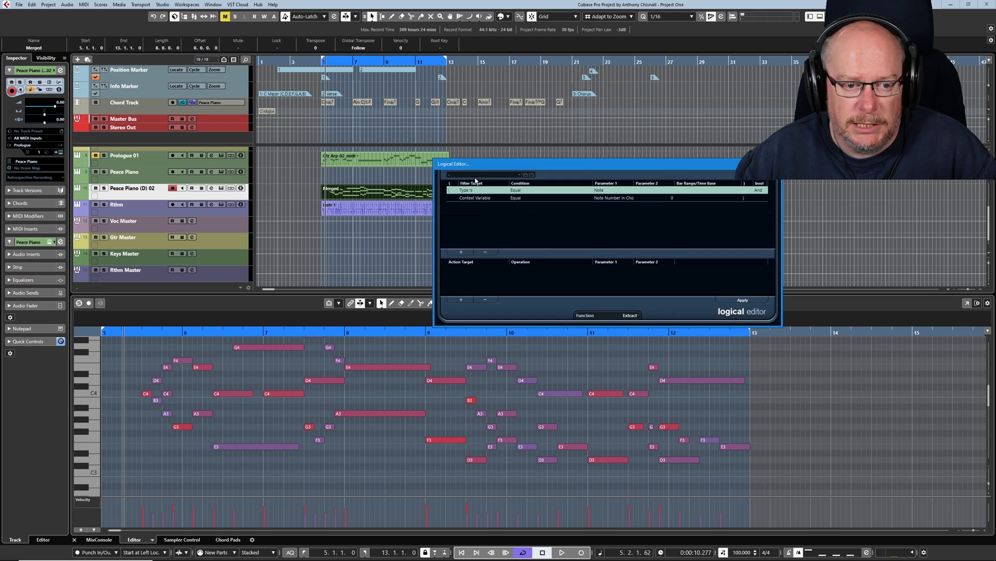
# Apply the Extract Lowest Note From Chord preset to the Merged piano part.
pyautogui.click(482, 173)
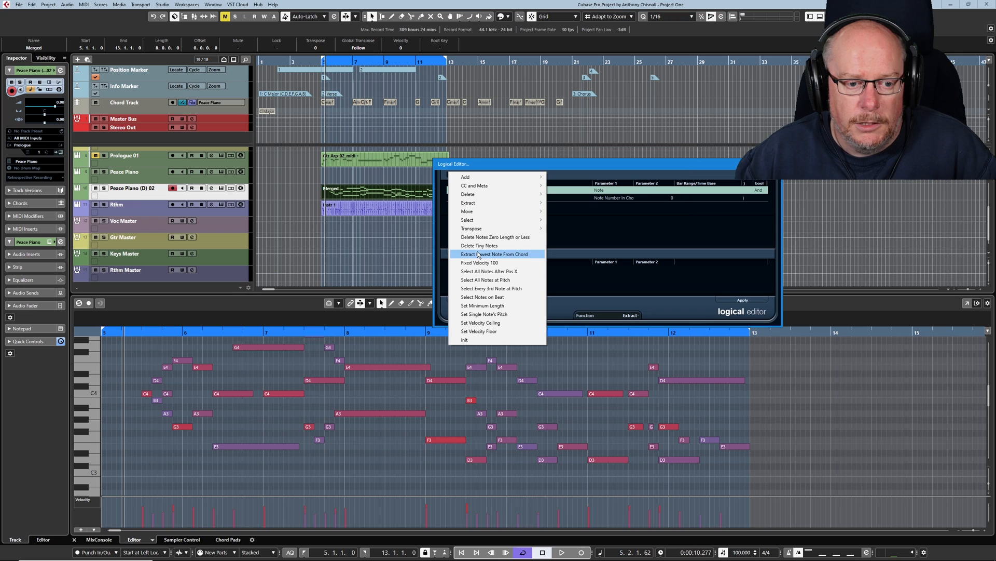
pyautogui.click(495, 253)
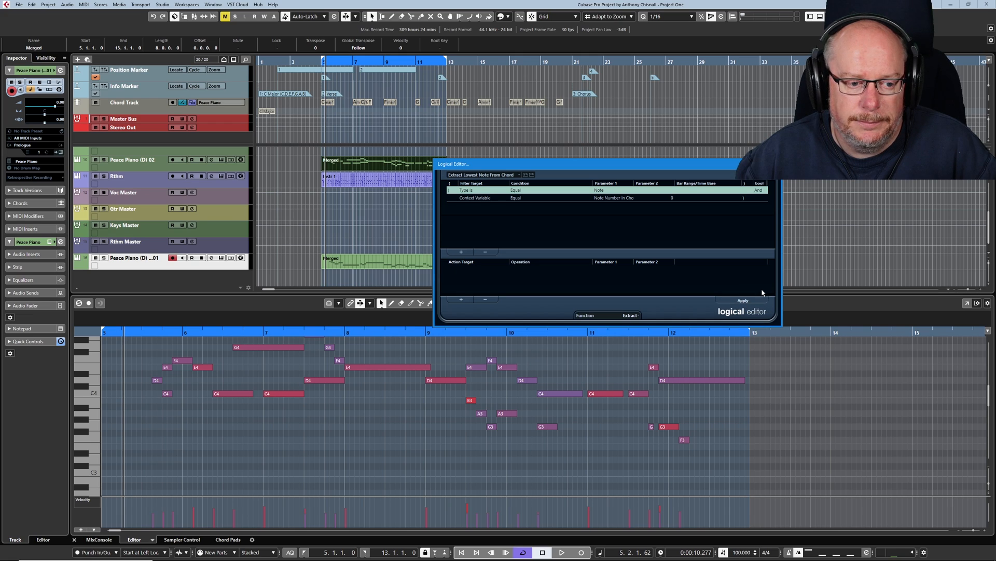
pyautogui.click(742, 300)
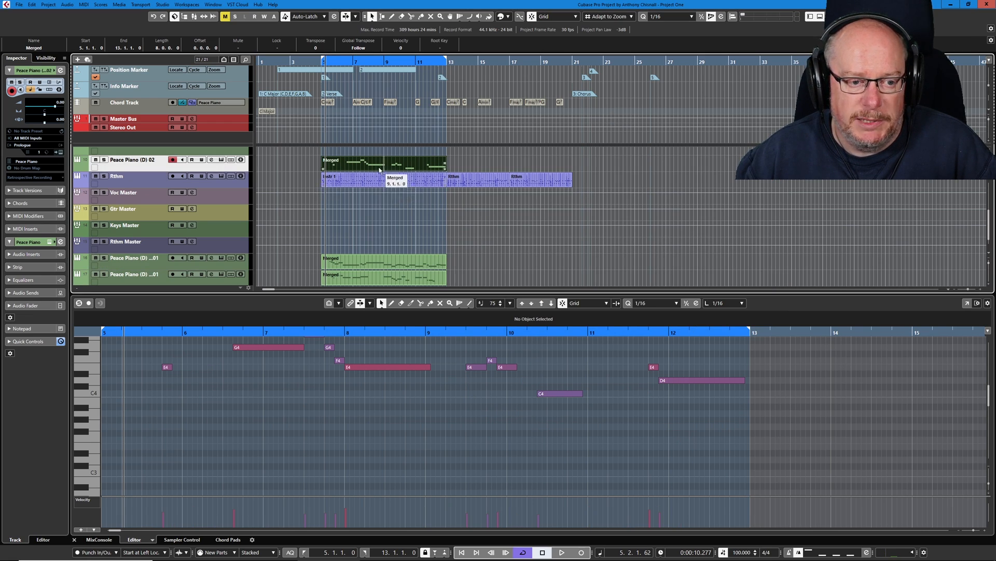
# Bring up the part editing options for the extracted low-note piano part.
pyautogui.rightClick(134, 159)
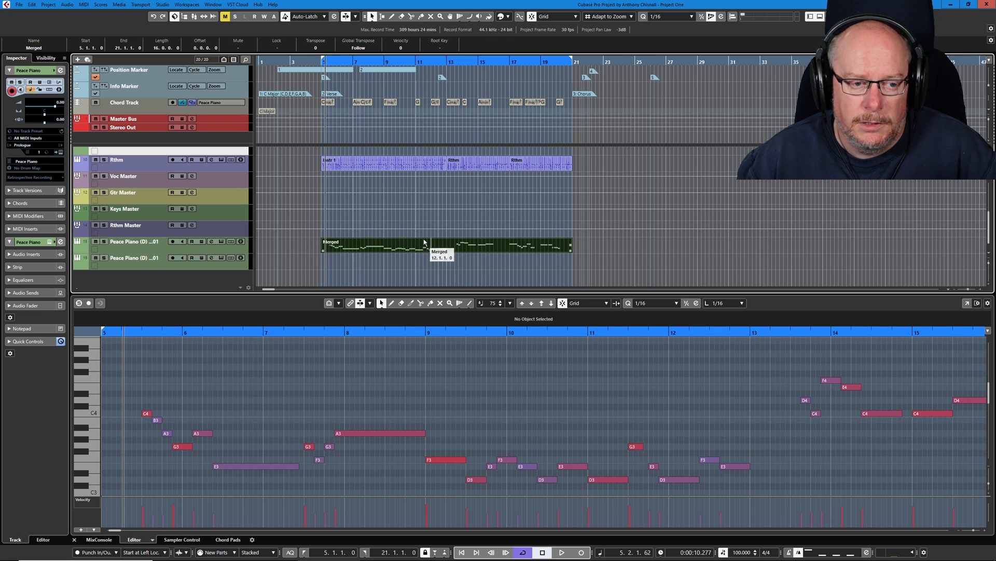
pyautogui.moveTo(423, 233)
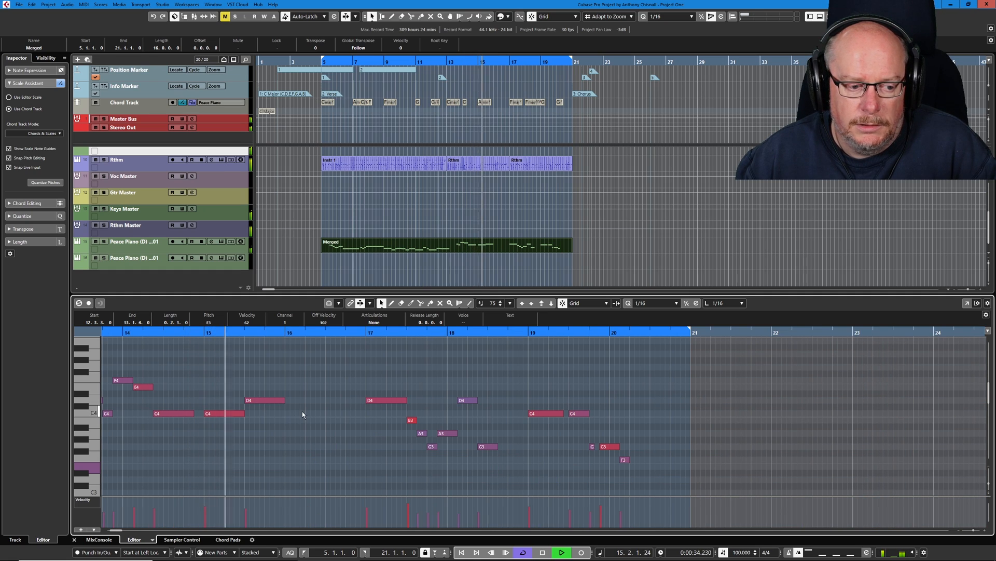
# Delete the D4 note in bar 15 and loop bars 15 to 17.
pyautogui.click(560, 551)
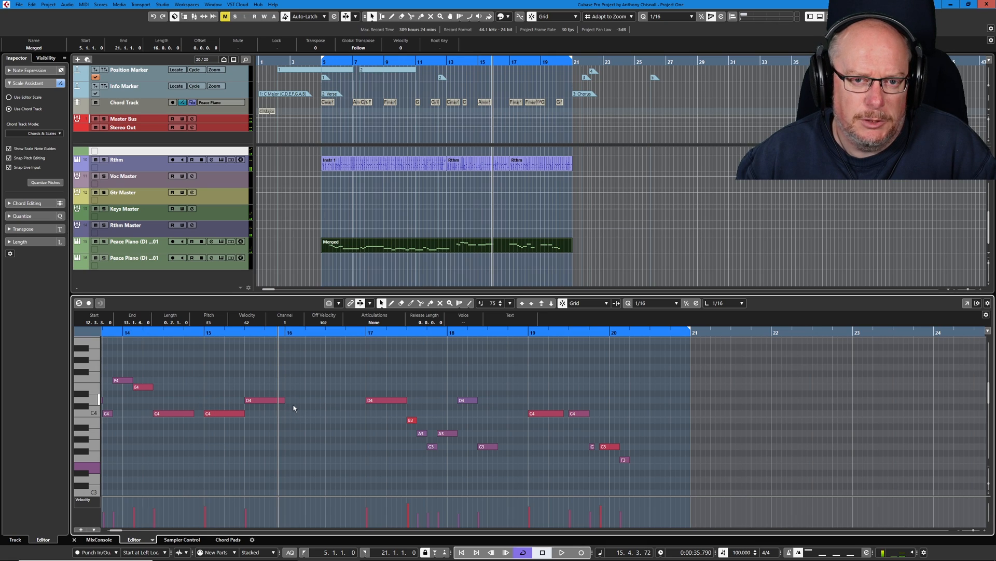
pyautogui.rightClick(293, 407)
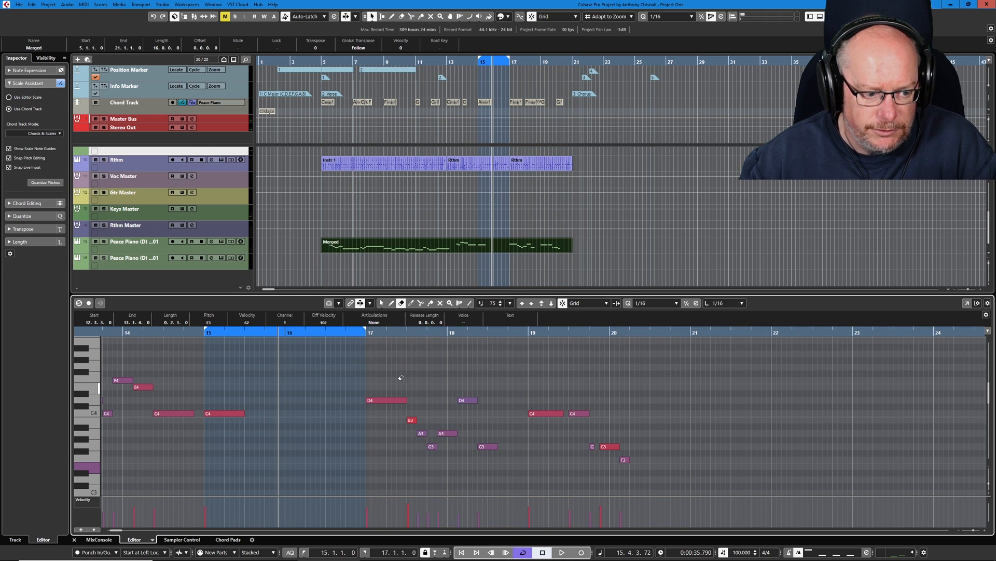
pyautogui.click(560, 551)
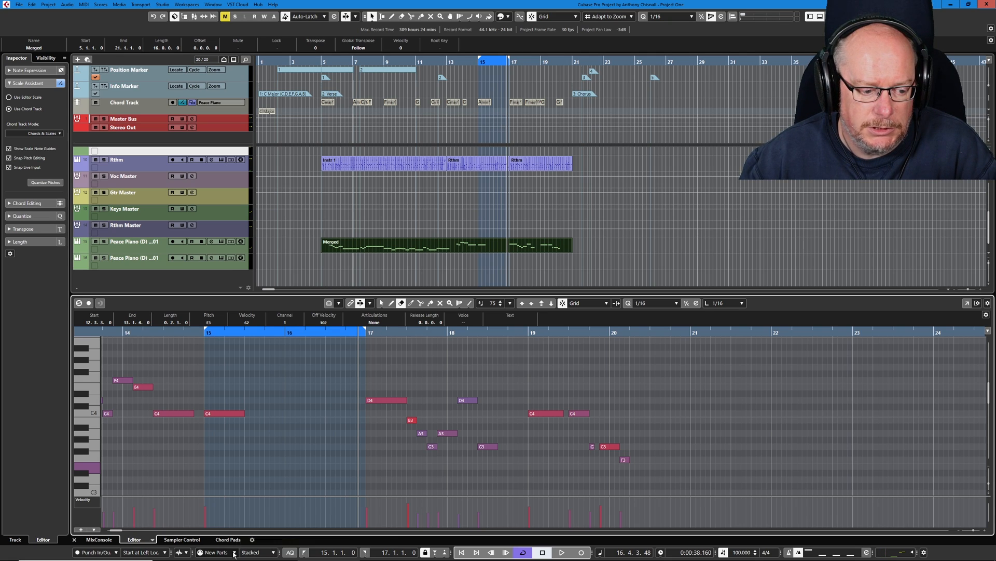
# Set Linear MIDI recording to Merge and Cycle recording to Mix.
pyautogui.click(214, 551)
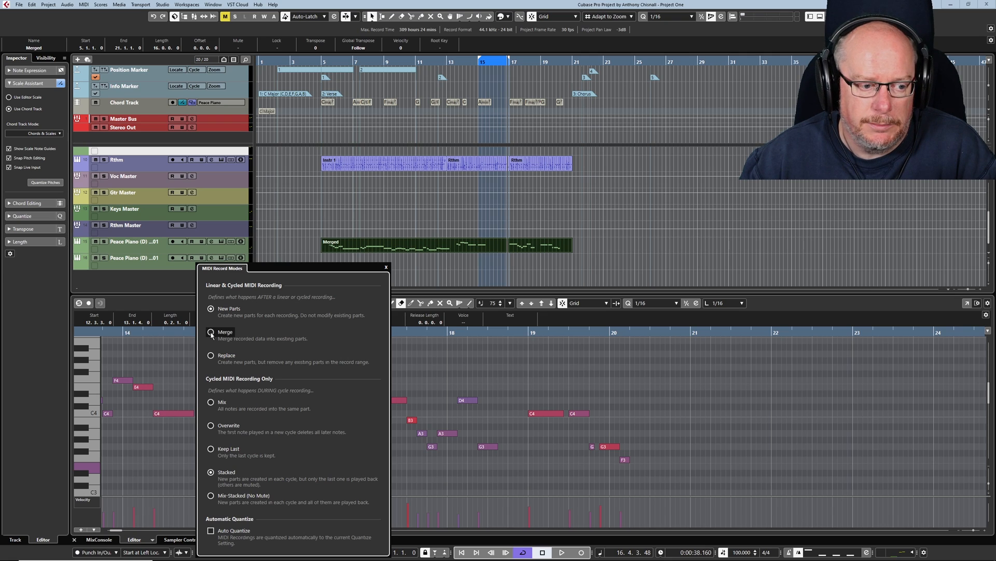
pyautogui.click(211, 401)
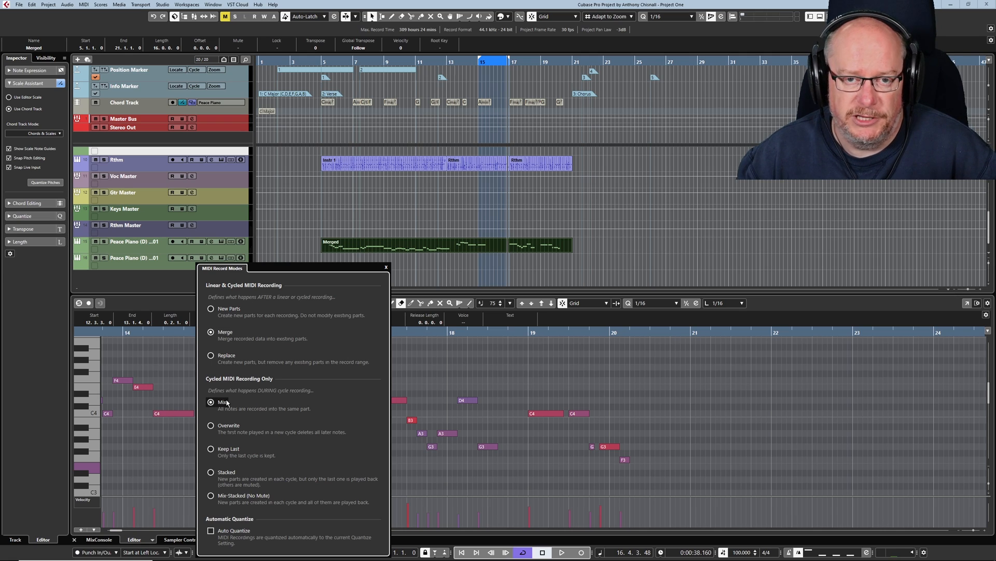
pyautogui.moveTo(251, 425)
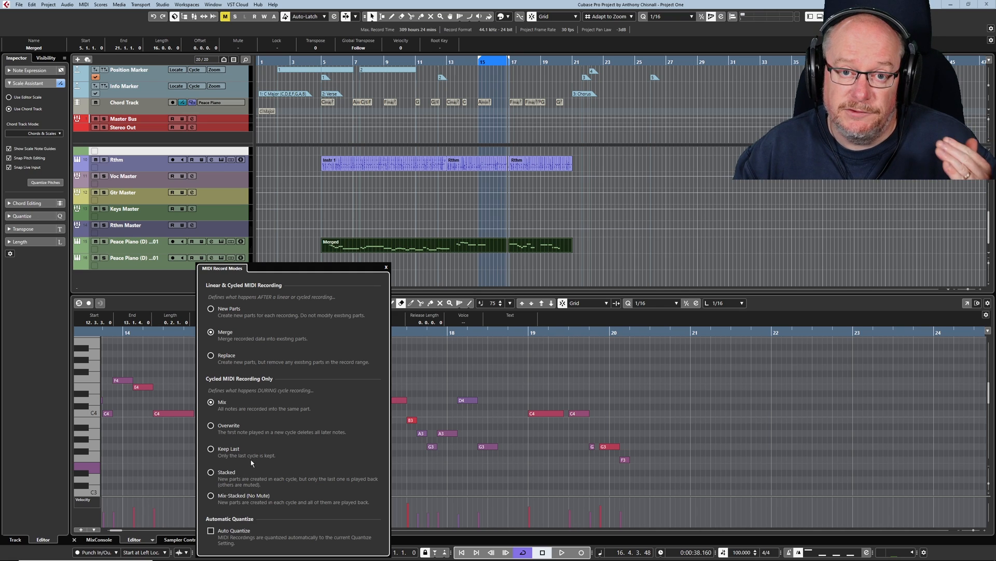
pyautogui.moveTo(302, 412)
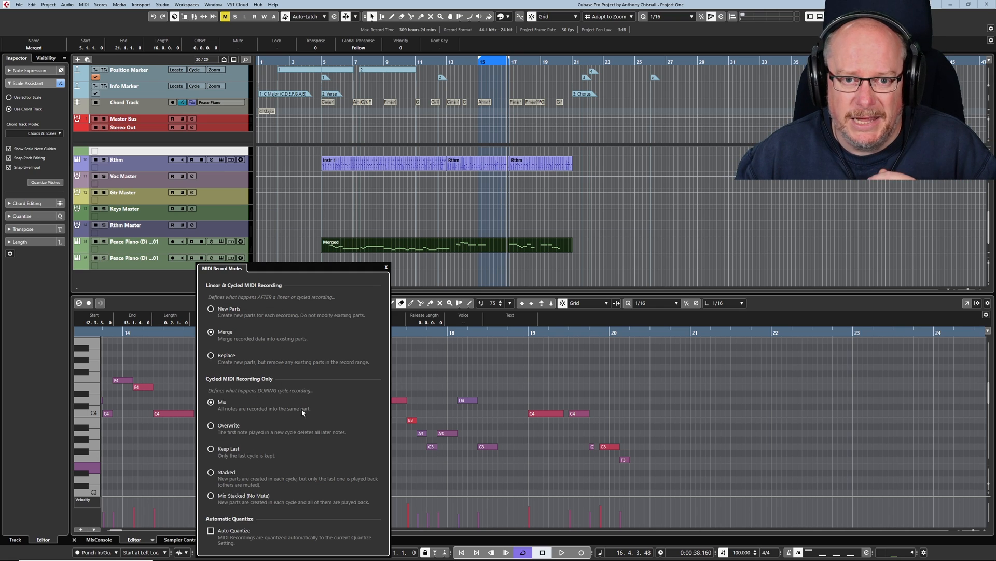
pyautogui.moveTo(533, 353)
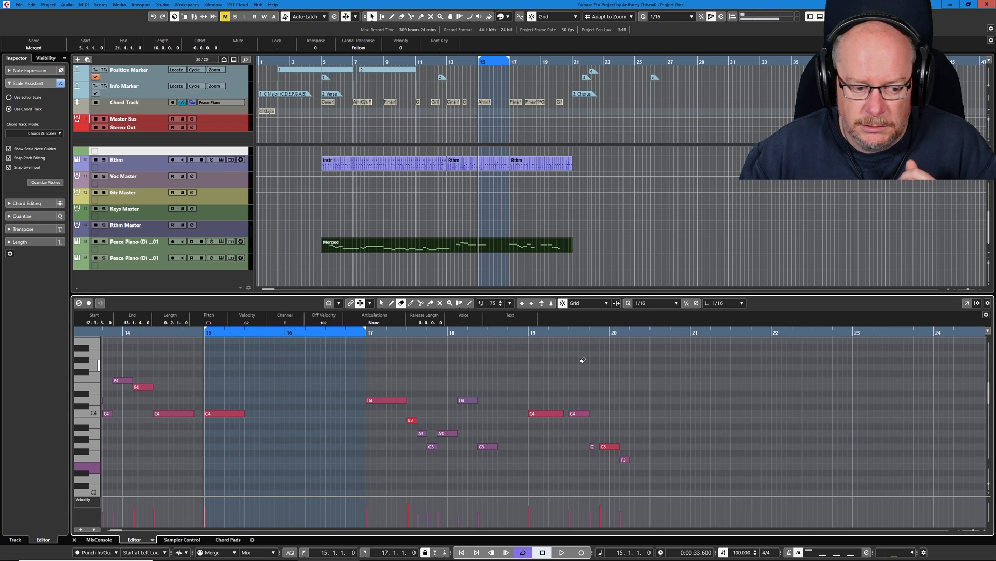
pyautogui.click(560, 551)
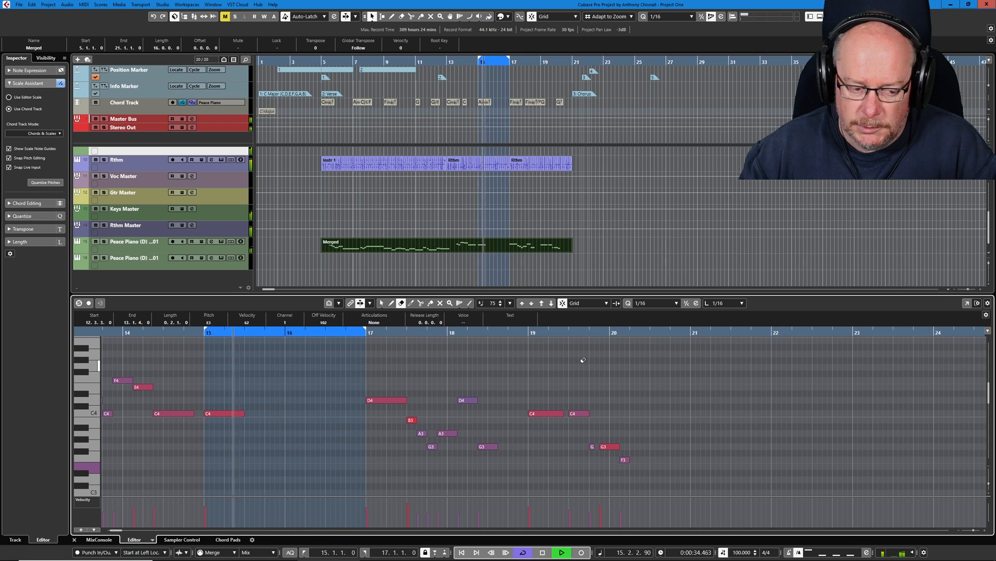
pyautogui.click(560, 552)
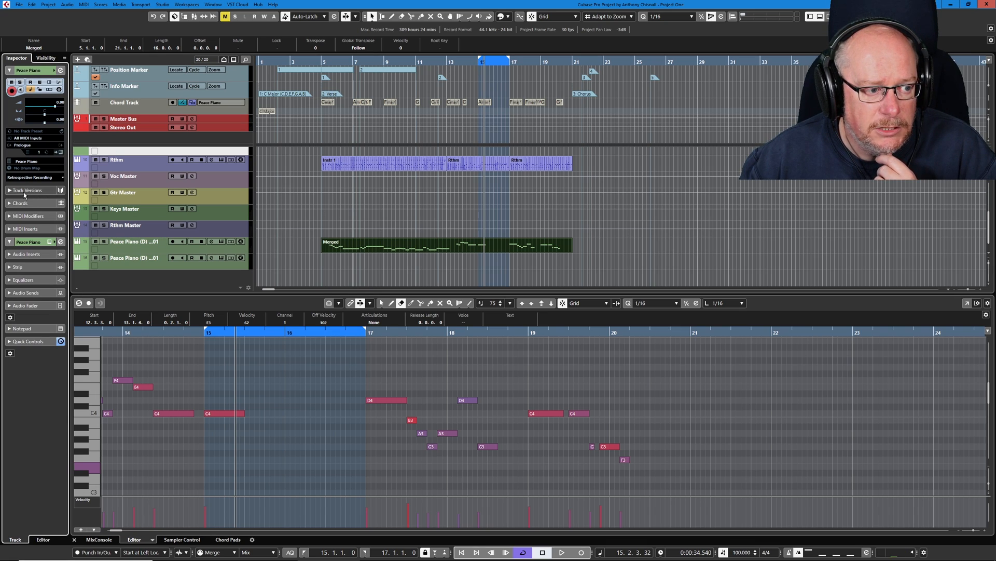
pyautogui.moveTo(45, 191)
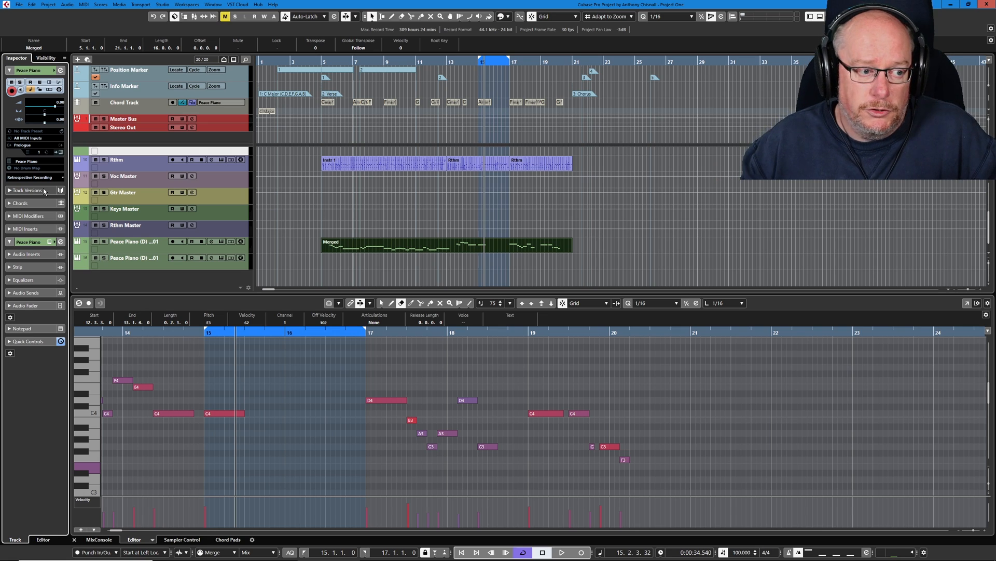
# Close the lower-zone editor, leaving the Chord Track's verse chords visible with nothing selected.
pyautogui.click(36, 176)
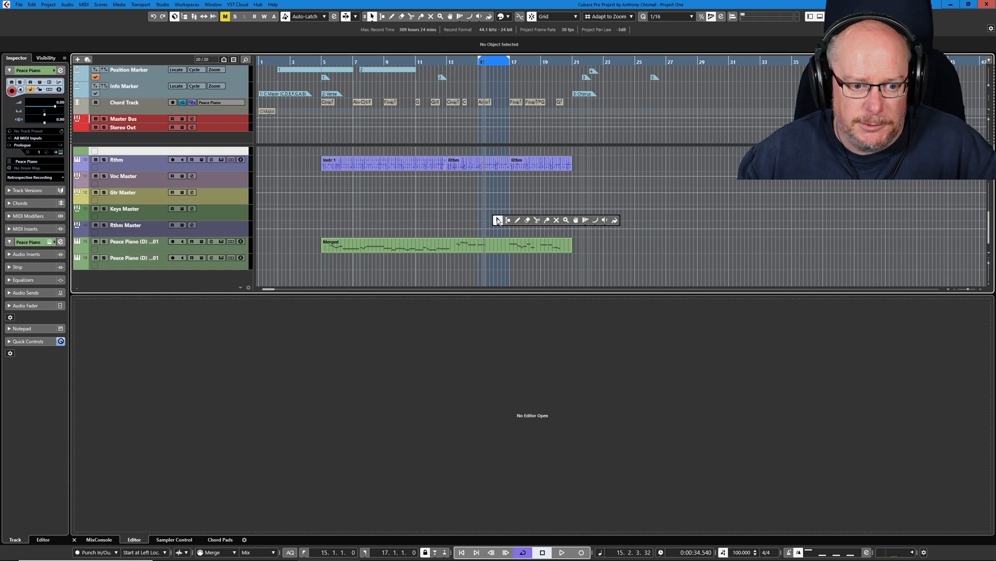
# Reopen the Merged piano part in the lower-zone Key Editor over bars 14–18.
pyautogui.doubleClick(446, 245)
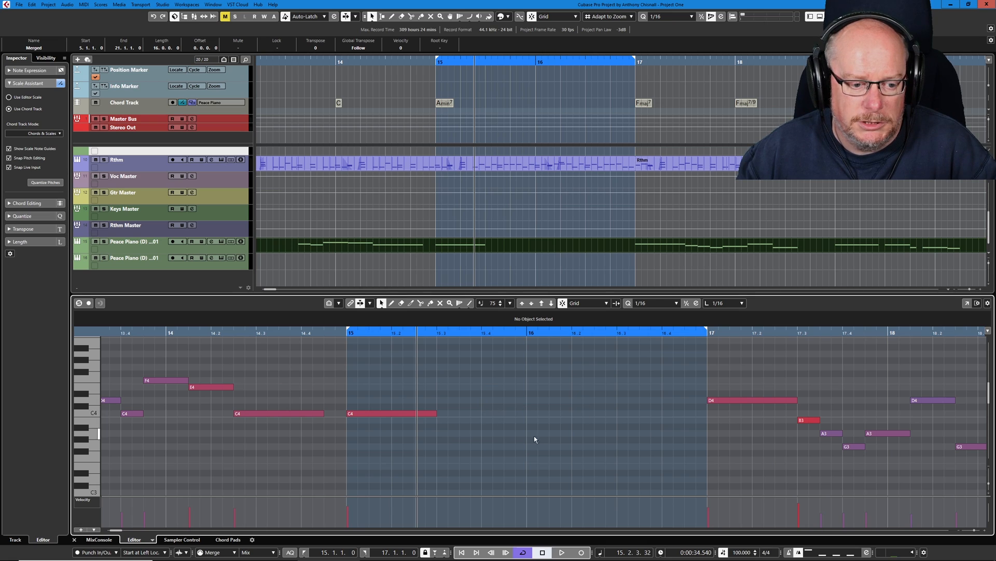
pyautogui.moveTo(336, 230)
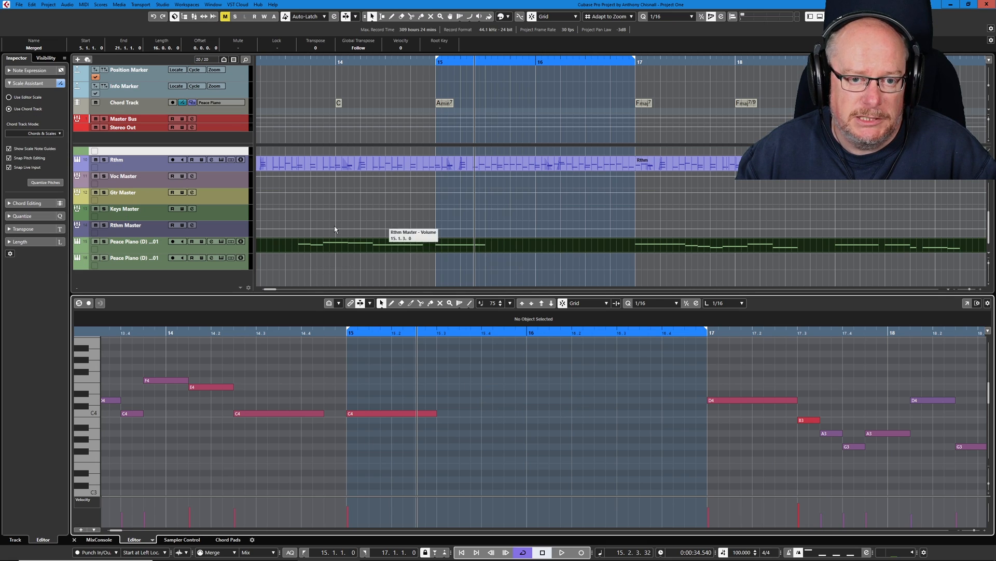
pyautogui.moveTo(467, 294)
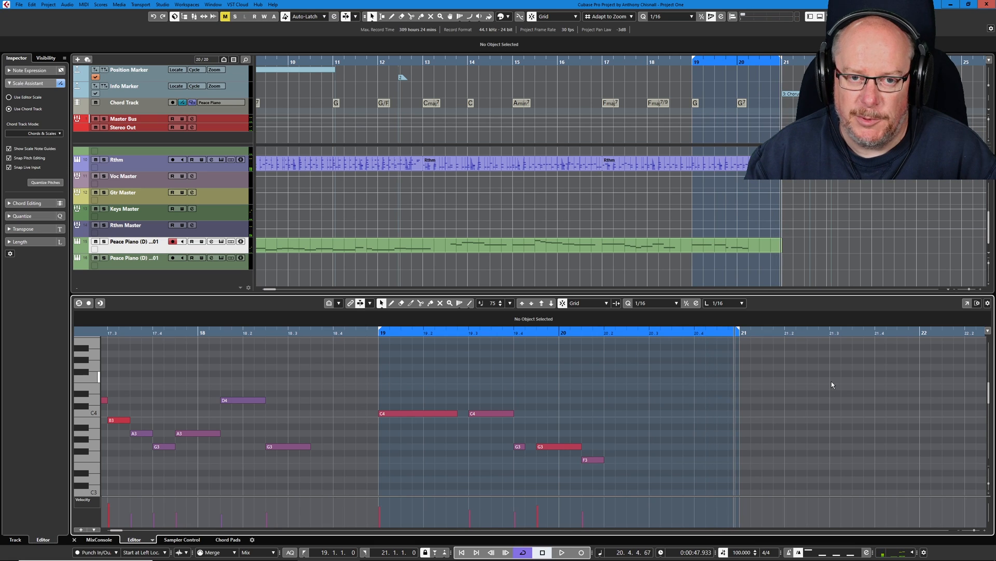
# Move the cycle locators to bars 19 and 21 over the C4, G3 and F3 piano notes.
pyautogui.click(580, 552)
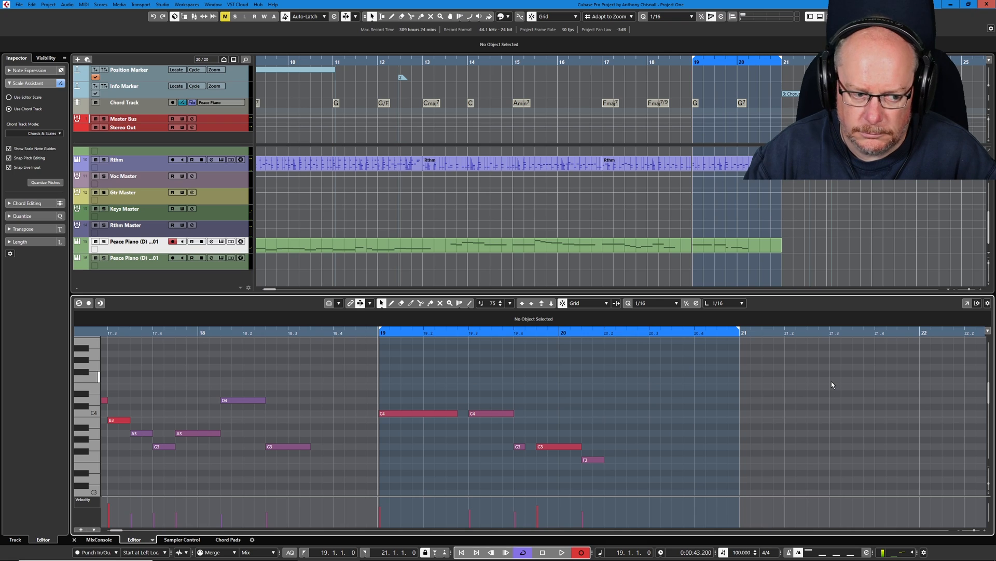
pyautogui.click(560, 551)
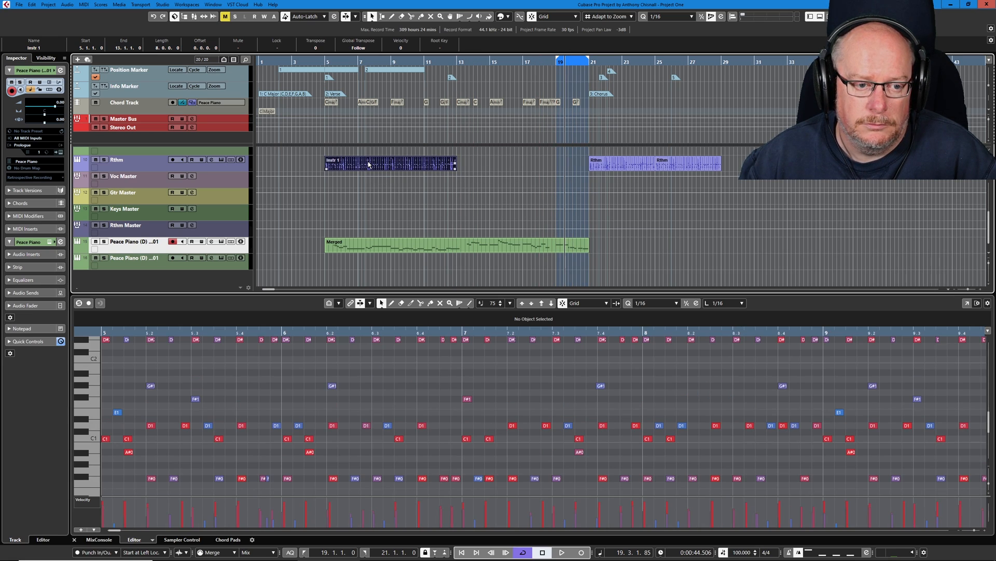
pyautogui.moveTo(392, 185)
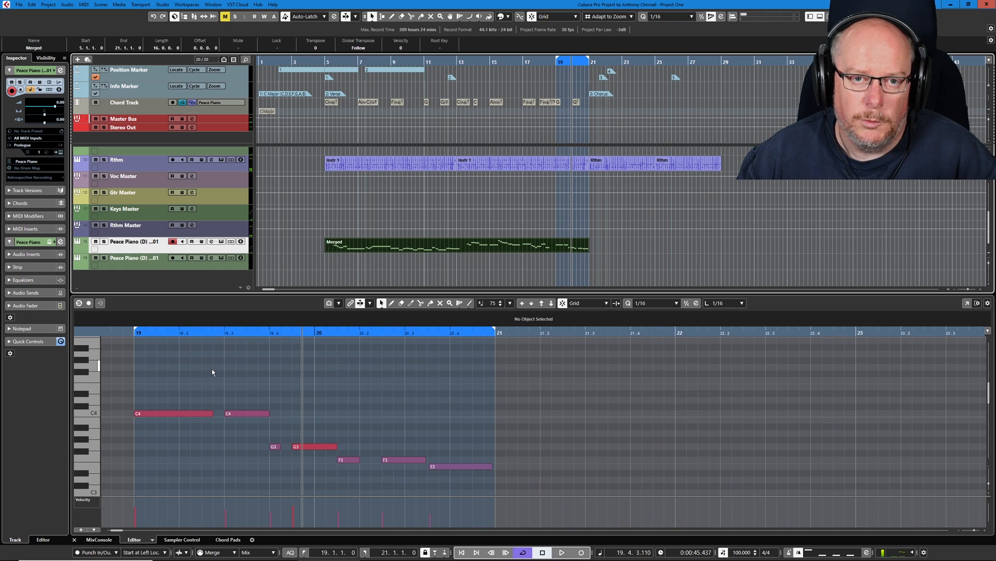
pyautogui.moveTo(449, 473)
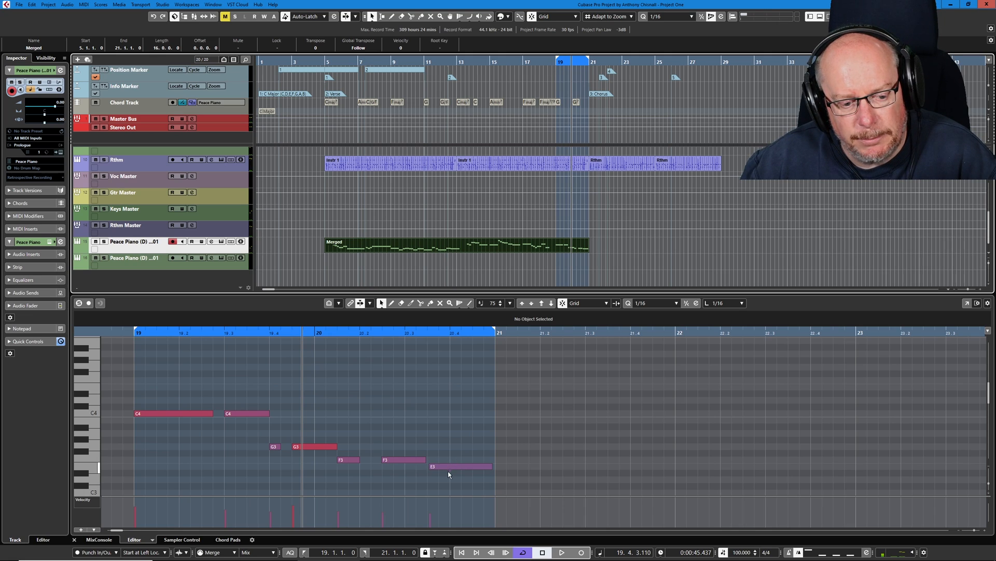
# Return the Key Editor to the Merged piano part and select the last E3 note in bar 20.
pyautogui.click(458, 466)
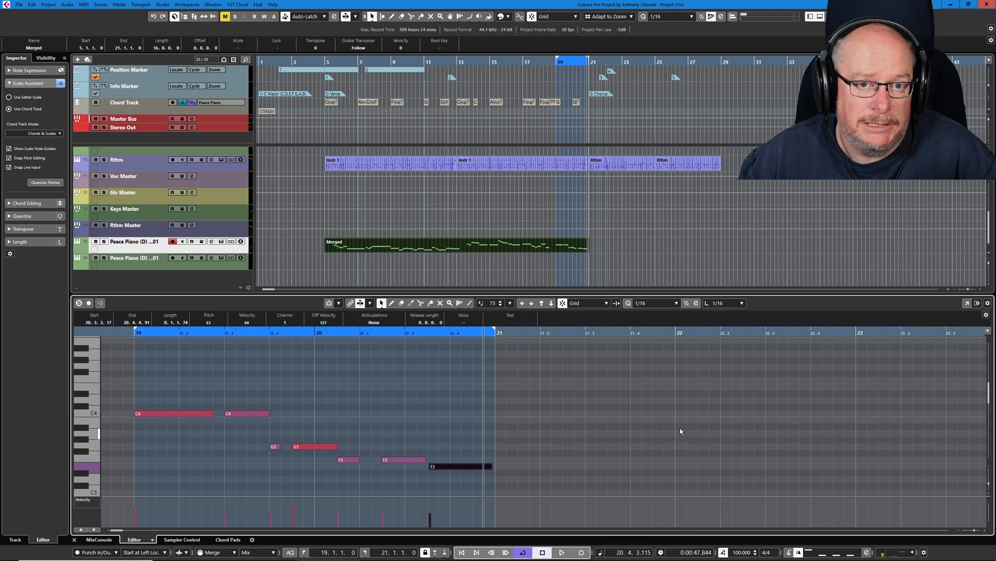
pyautogui.moveTo(581, 107)
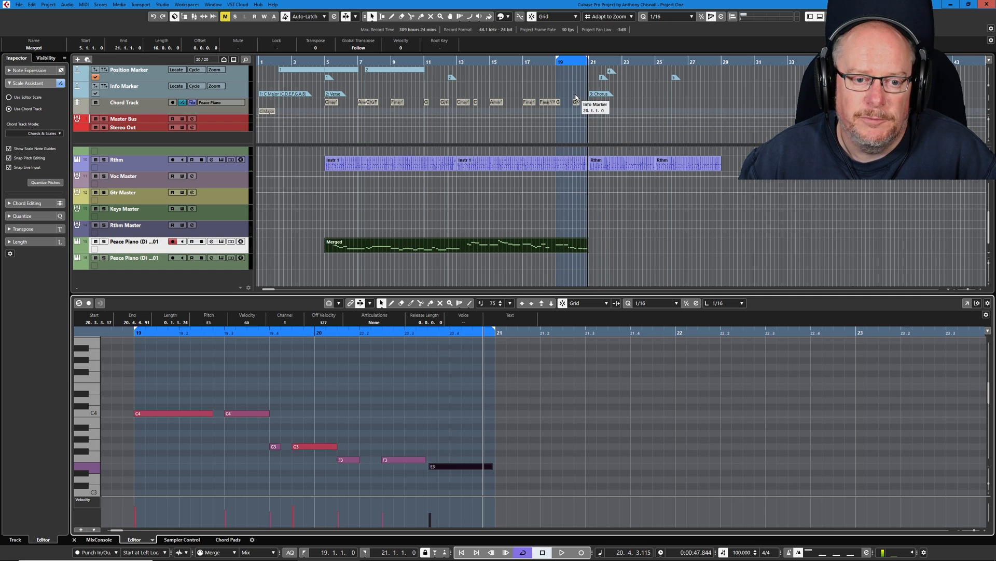
pyautogui.moveTo(578, 108)
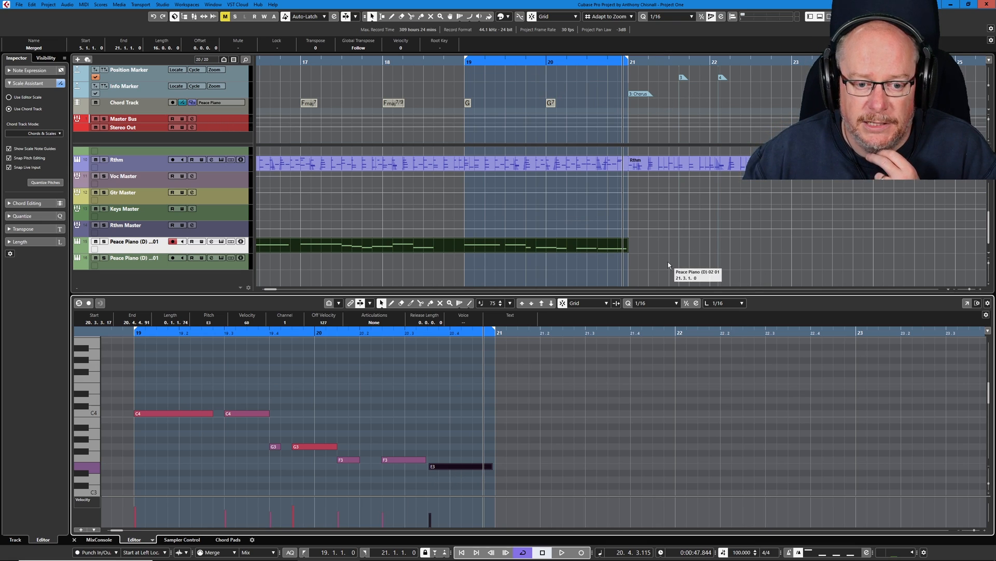
pyautogui.moveTo(607, 111)
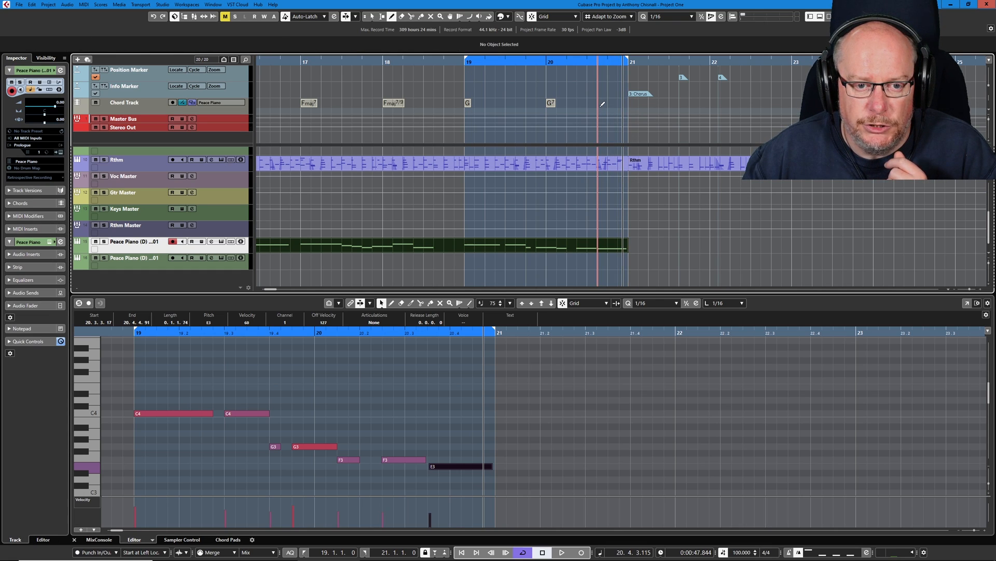
# Add an E minor chord late in bar 20 and rename the marker 'Chorus (A Minor)'.
pyautogui.click(601, 103)
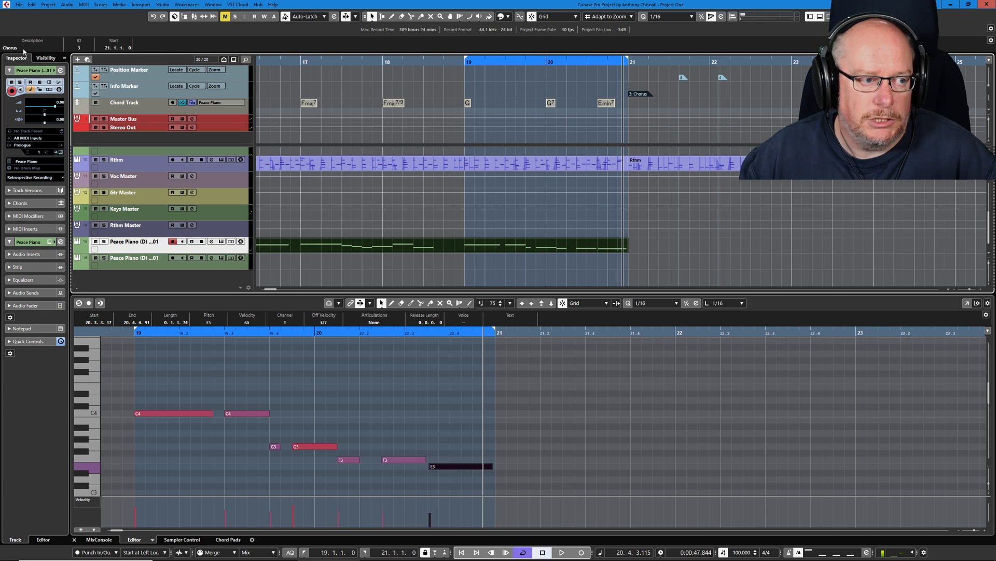
pyautogui.click(9, 47)
pyautogui.write(' (A Minor)')
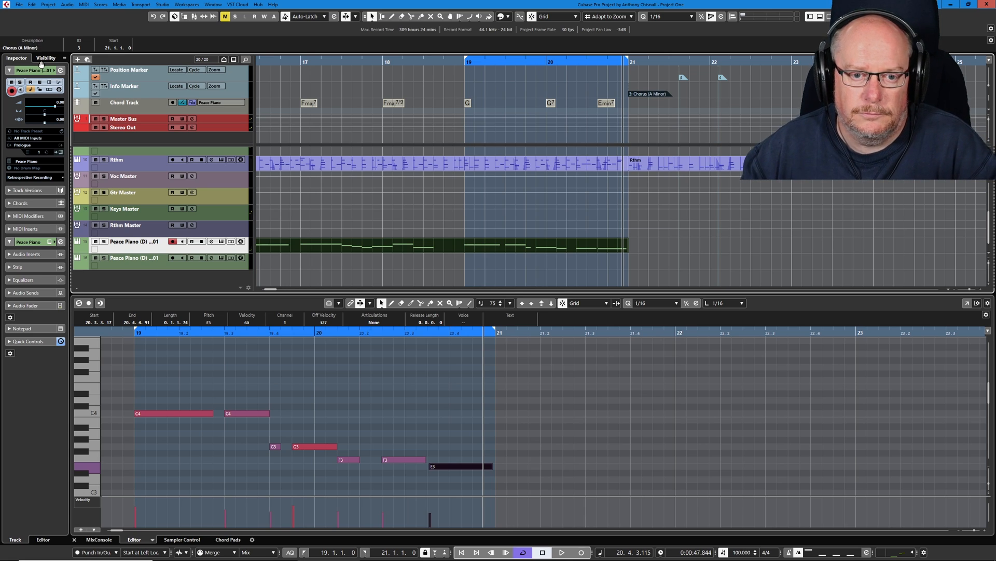
pyautogui.moveTo(627, 103)
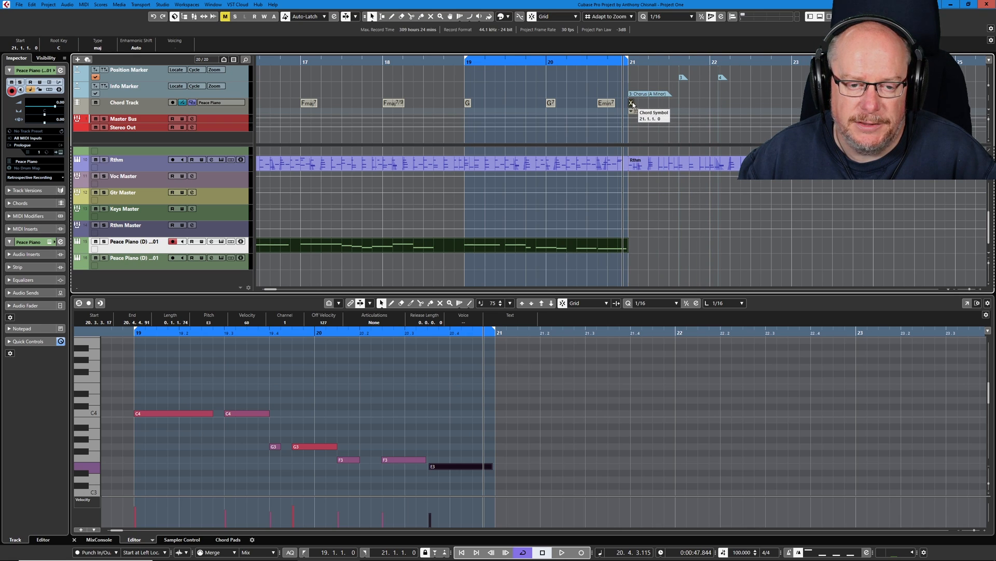
# Set the bar 21 chord symbol's root to A as A minor and start playback.
pyautogui.click(630, 102)
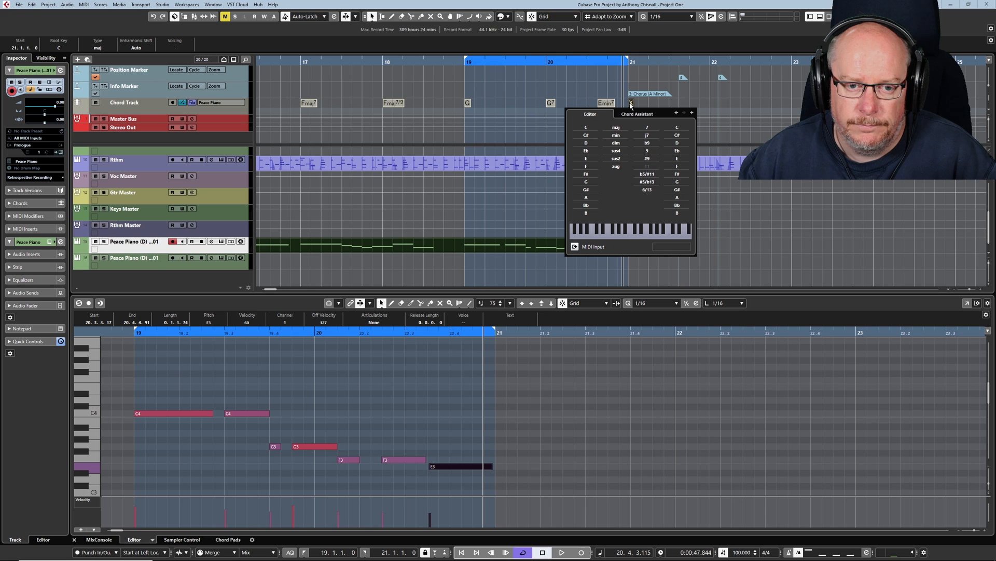
pyautogui.click(615, 135)
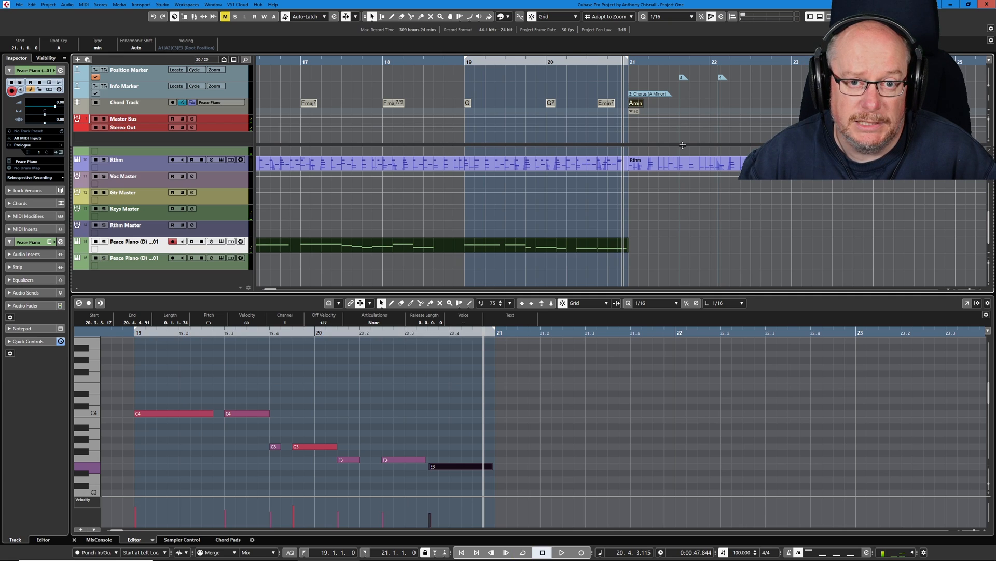
pyautogui.click(560, 551)
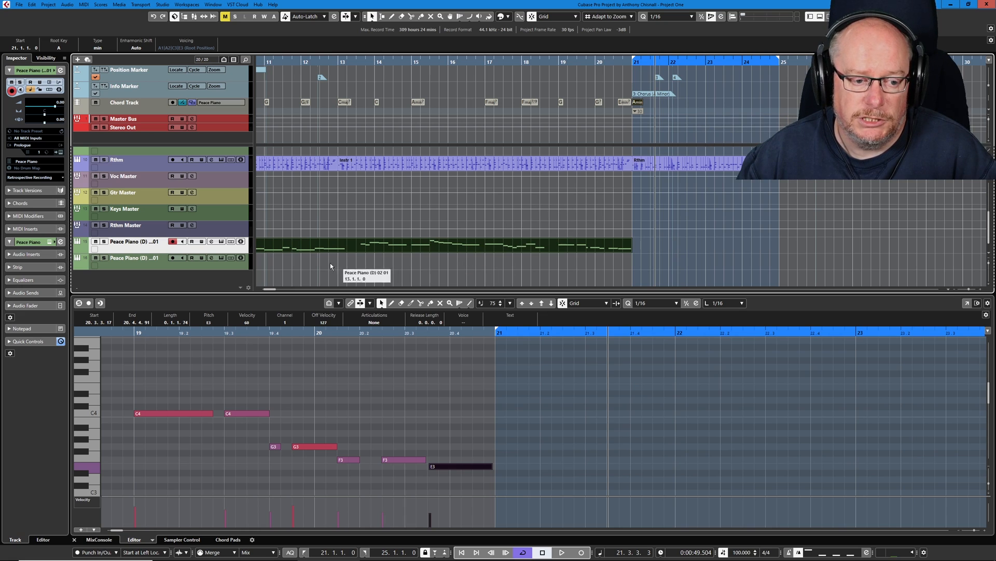
# Scroll the Key Editor to bar 21 and start the bars 21–25 cycle playback.
pyautogui.hscroll(3)
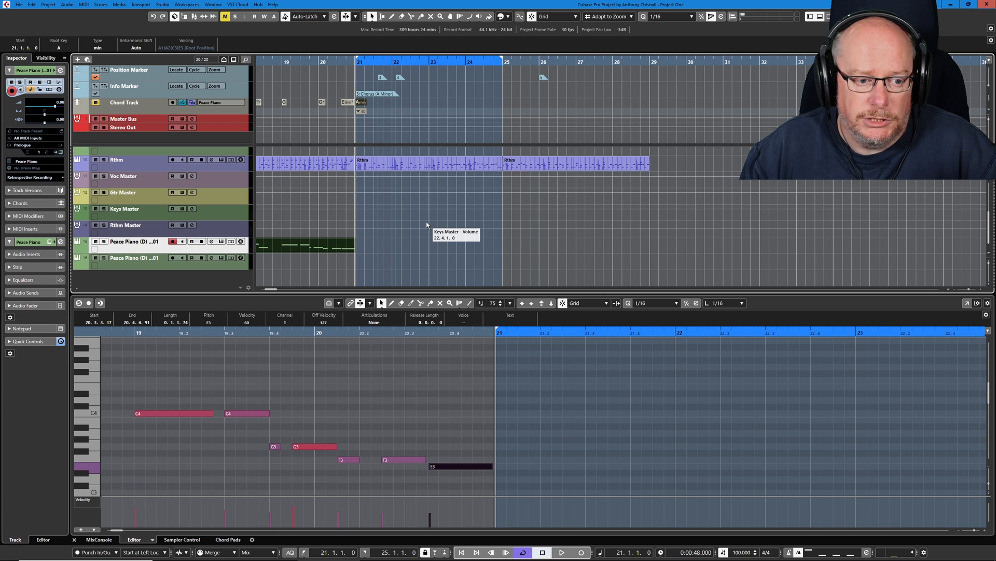
pyautogui.click(562, 551)
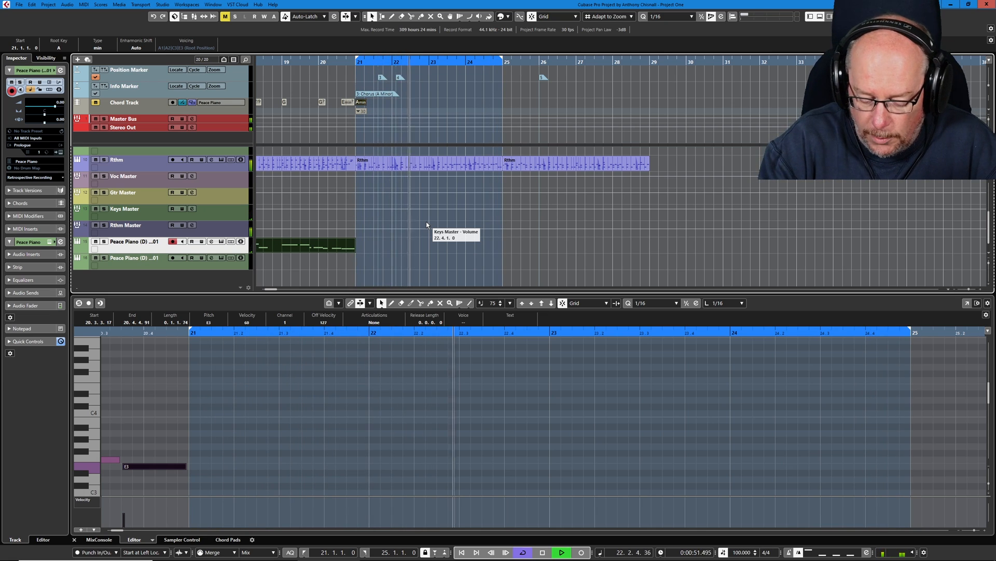
# Start recording piano over bars 25–28 from the transport.
pyautogui.click(560, 551)
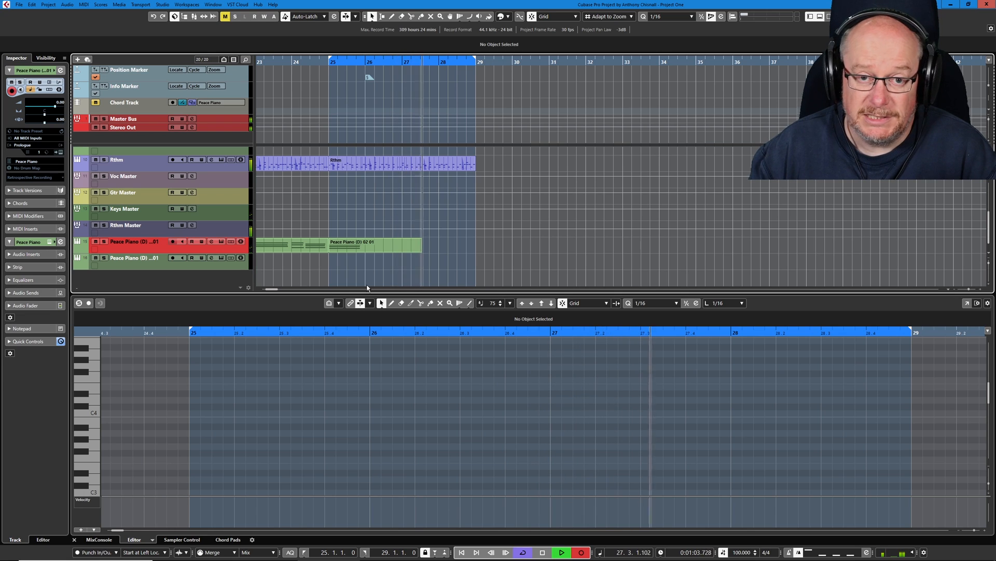
# Select the new Peace Piano part to check its F–A–C and G–B–D chords, then stop.
pyautogui.click(369, 243)
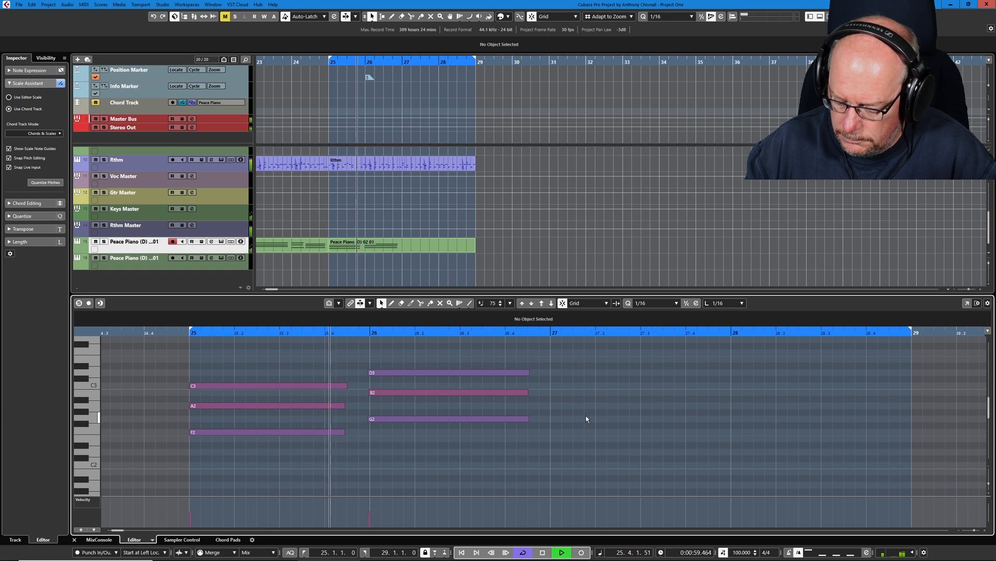
pyautogui.click(579, 551)
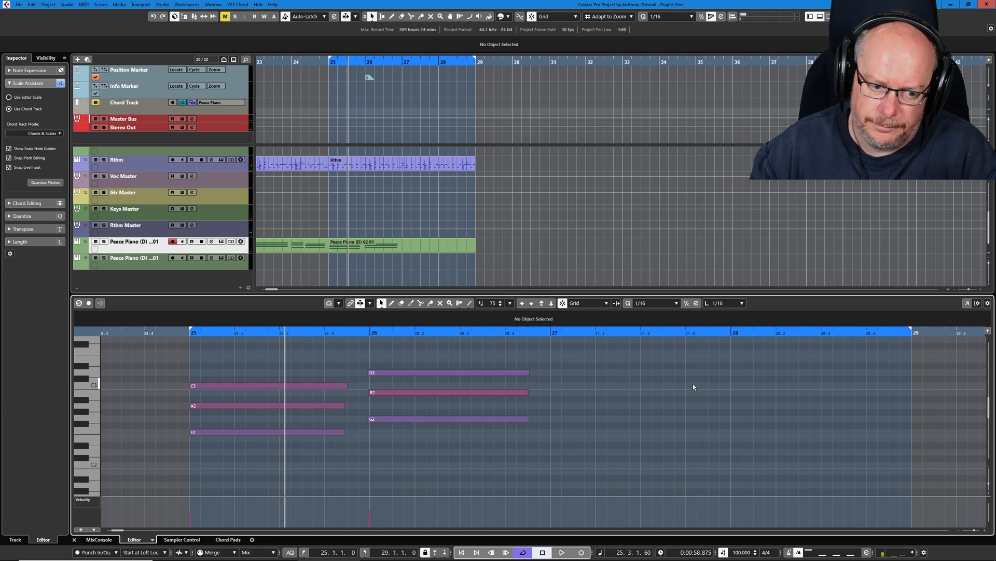
# Record the remaining bars 27–28 piano chords from the transport.
pyautogui.click(579, 551)
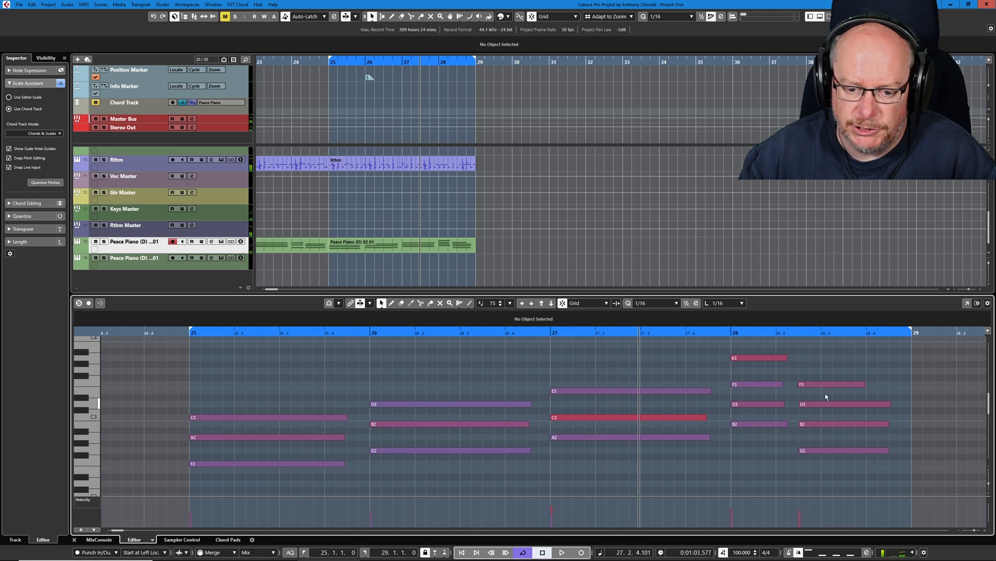
pyautogui.moveTo(519, 228)
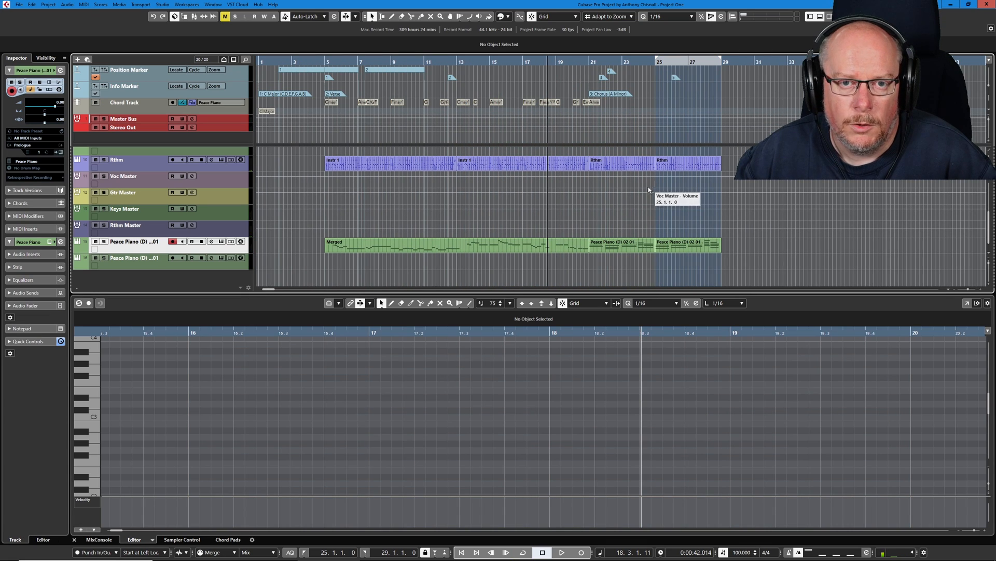
pyautogui.moveTo(659, 208)
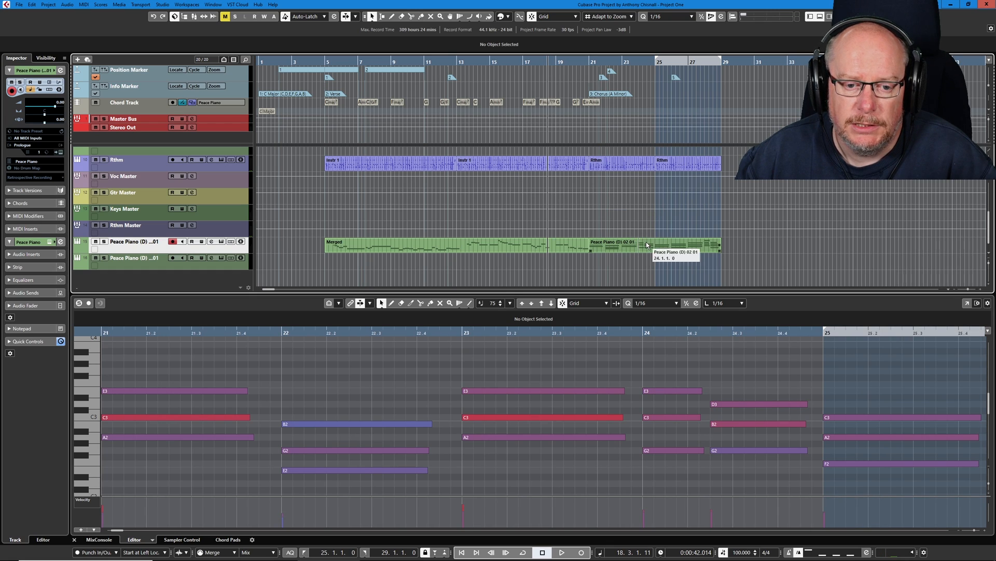
# Select the Peace Piano (D) 02 01 part so its notes show in the Key Editor.
pyautogui.click(655, 243)
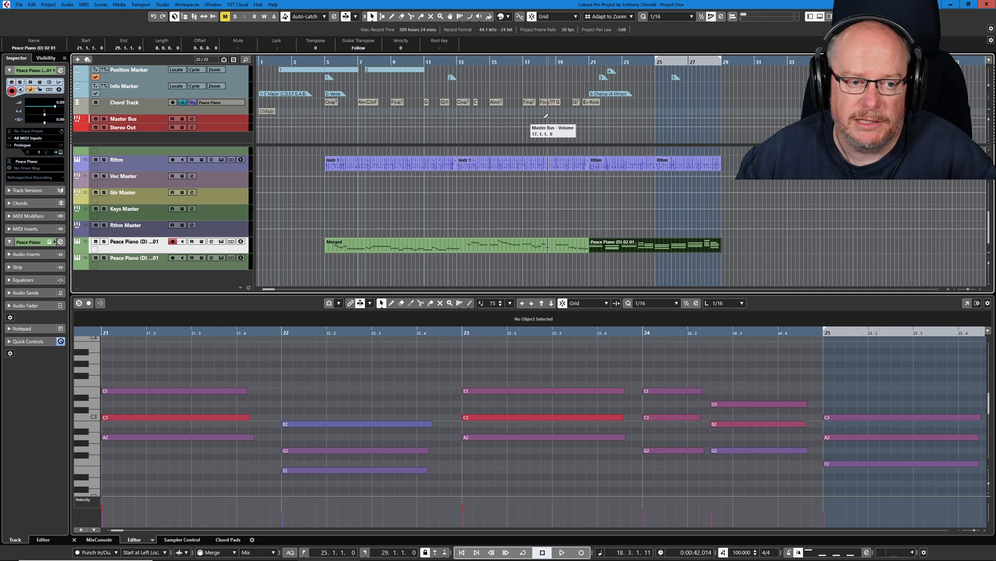
pyautogui.moveTo(584, 92)
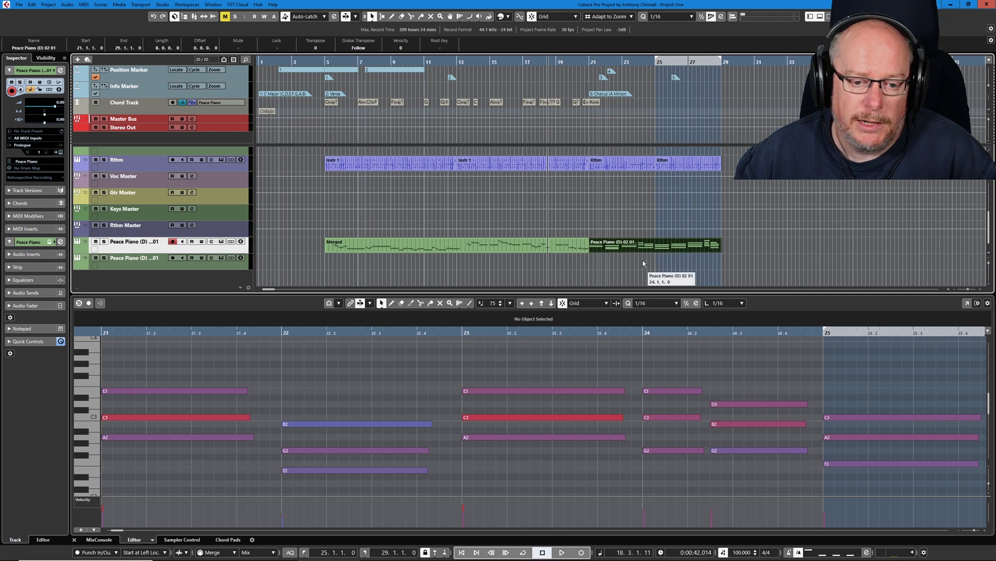
pyautogui.moveTo(608, 113)
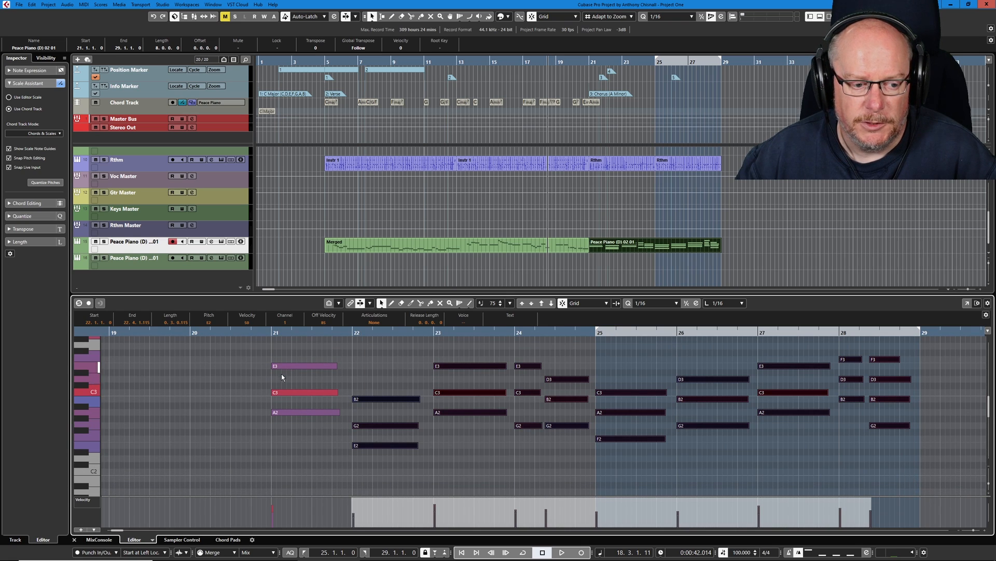
pyautogui.moveTo(585, 103)
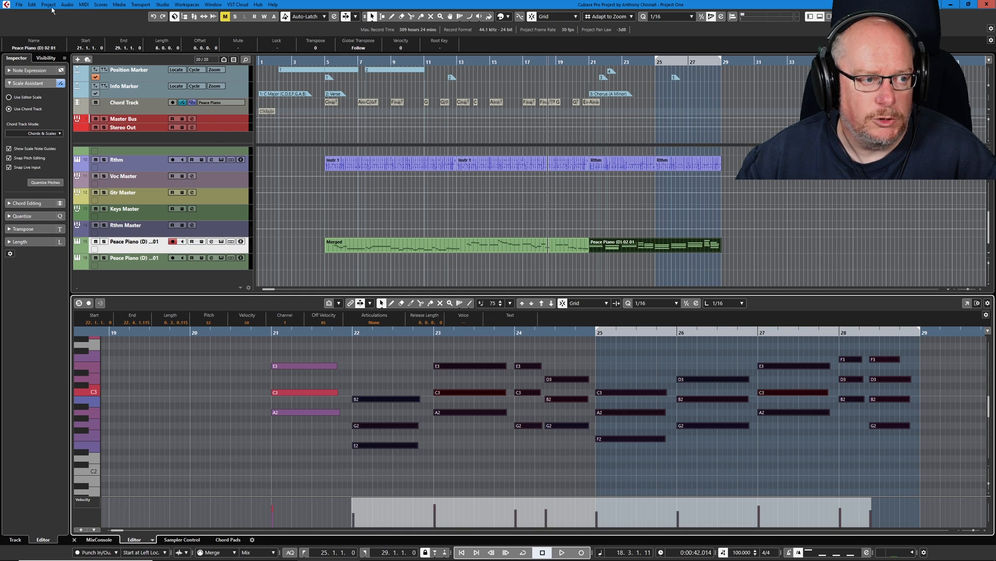
# Create chord symbols on the Chord Track from the piano notes via Project > Chord Track.
pyautogui.click(49, 5)
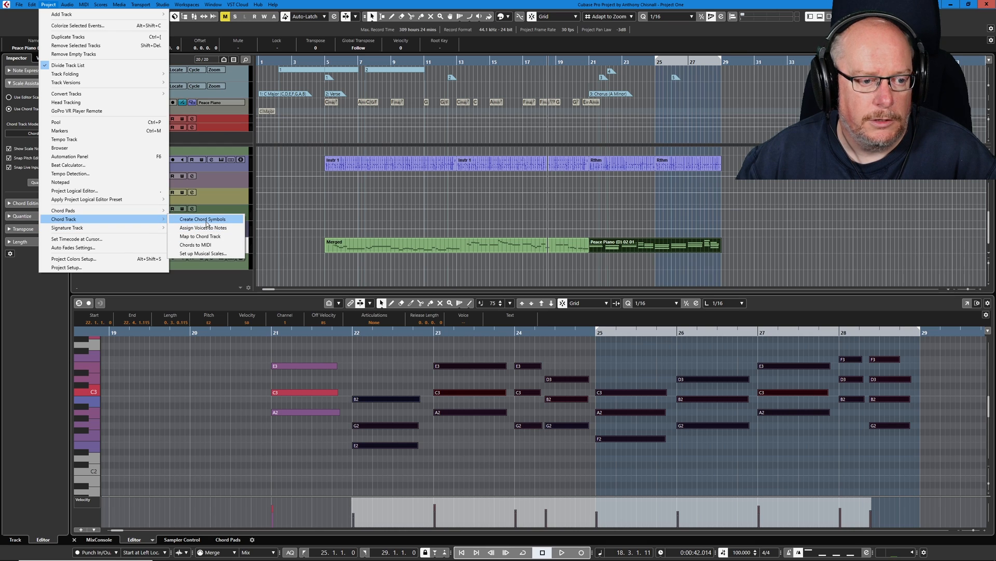
pyautogui.click(201, 219)
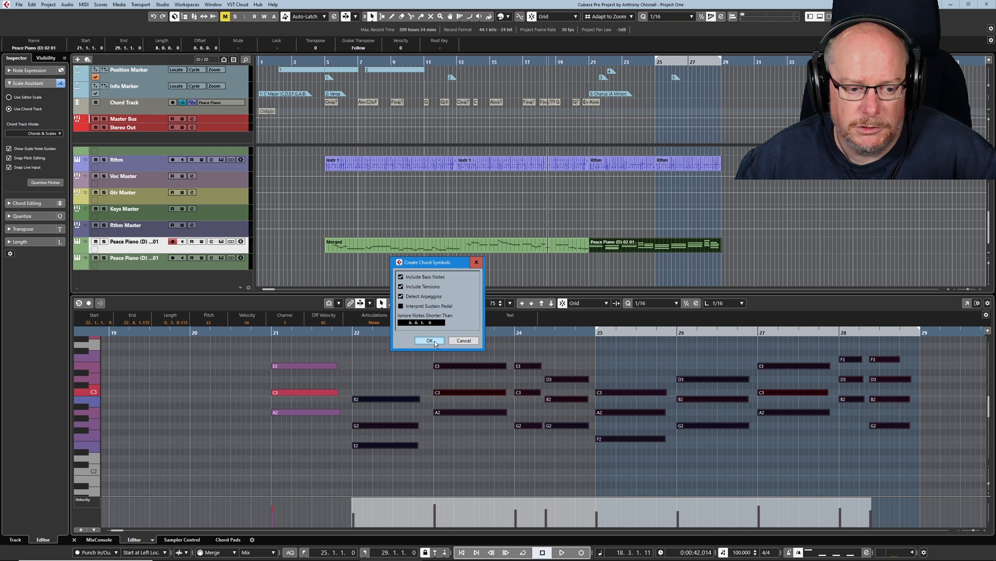
pyautogui.click(428, 340)
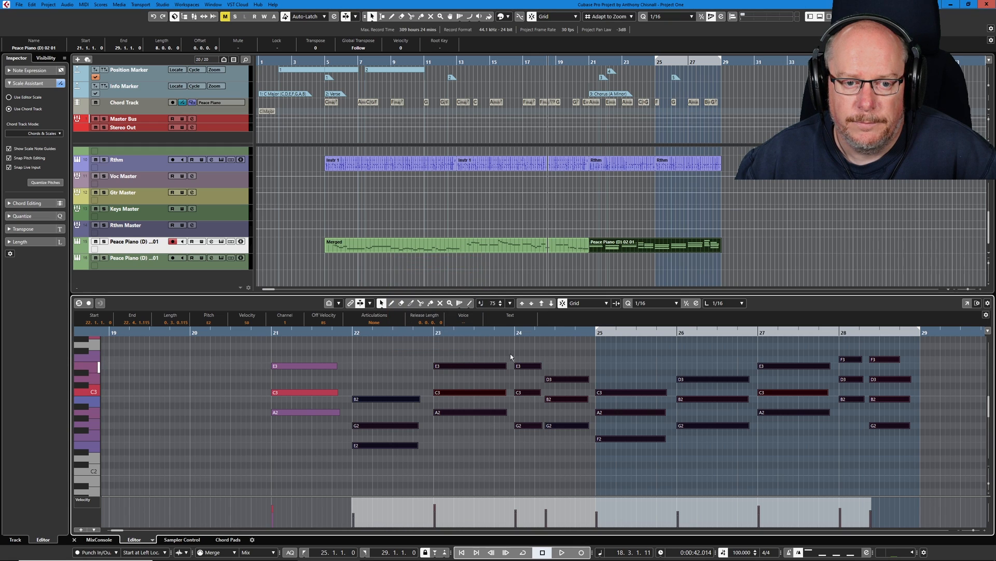
pyautogui.moveTo(754, 107)
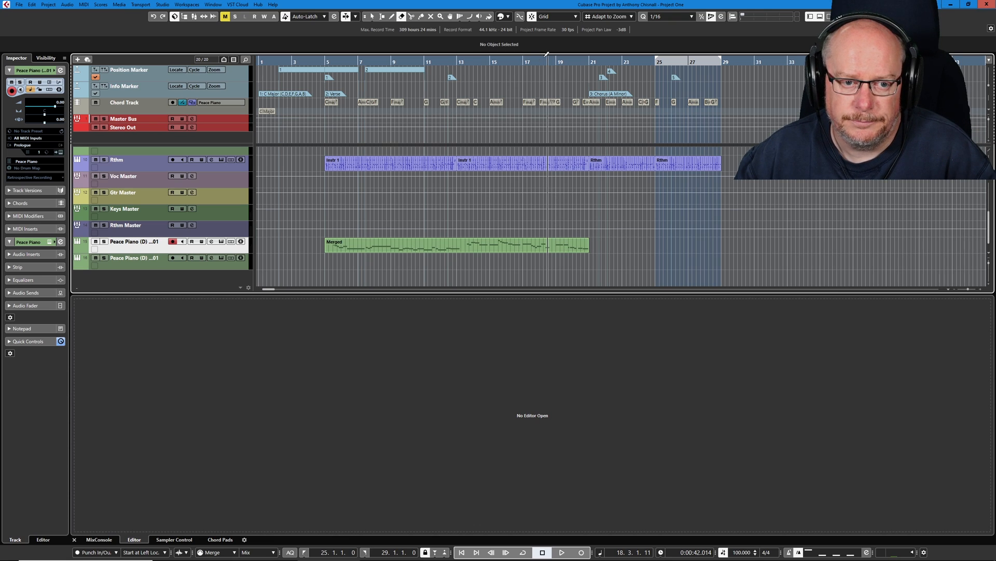
# Set playback to start before the new chords at bar 21.
pyautogui.click(562, 551)
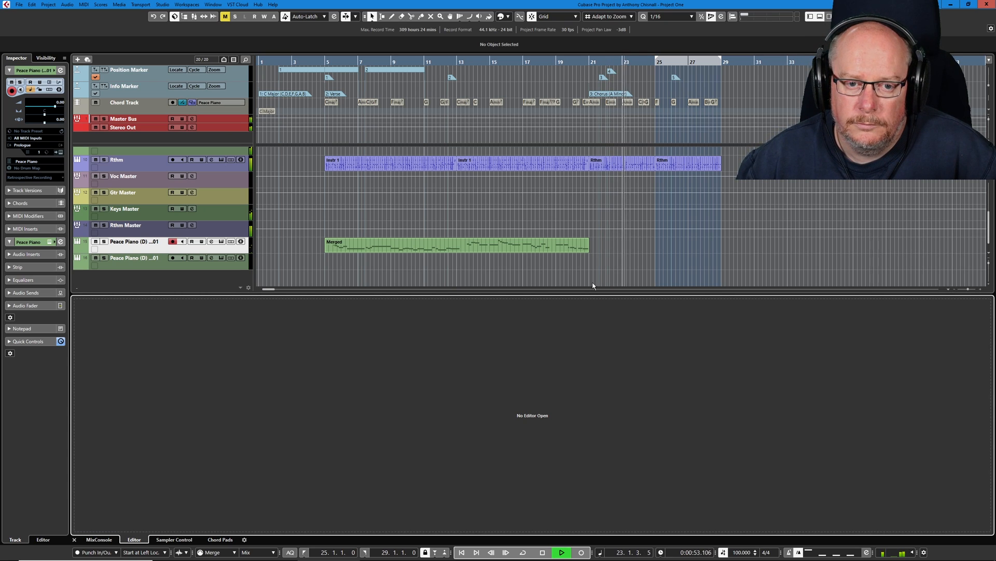
pyautogui.moveTo(698, 385)
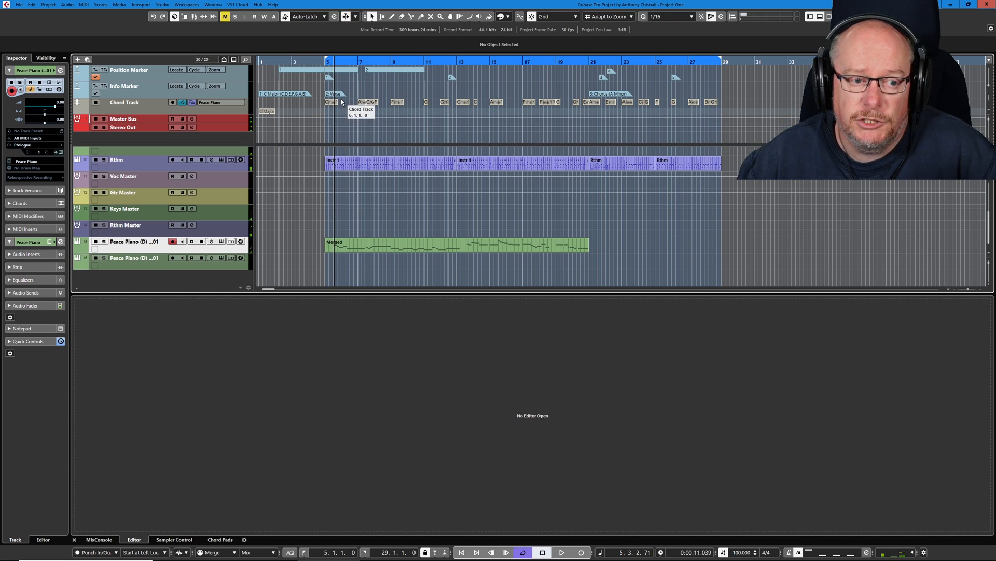
pyautogui.moveTo(711, 105)
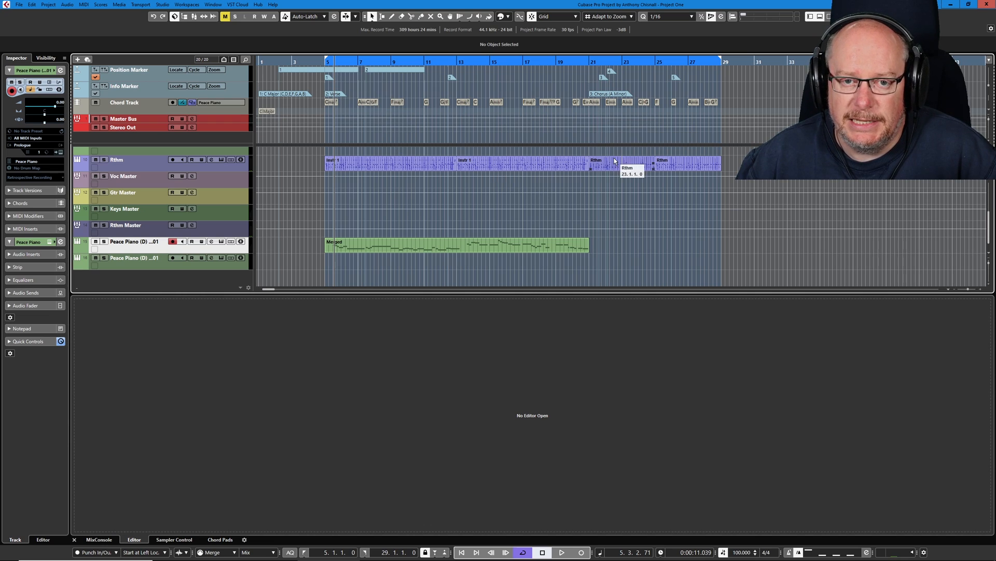
pyautogui.moveTo(547, 218)
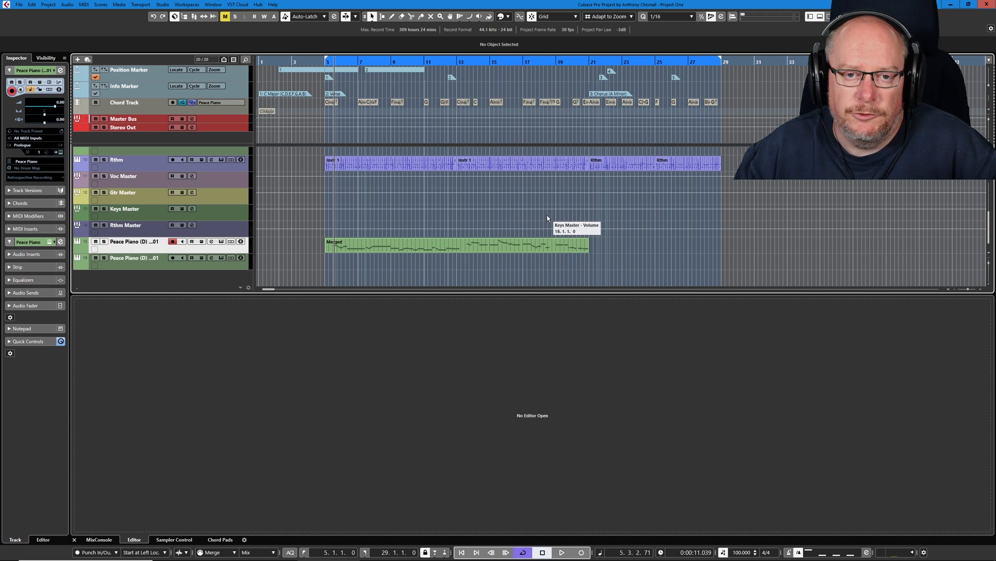
pyautogui.moveTo(146, 113)
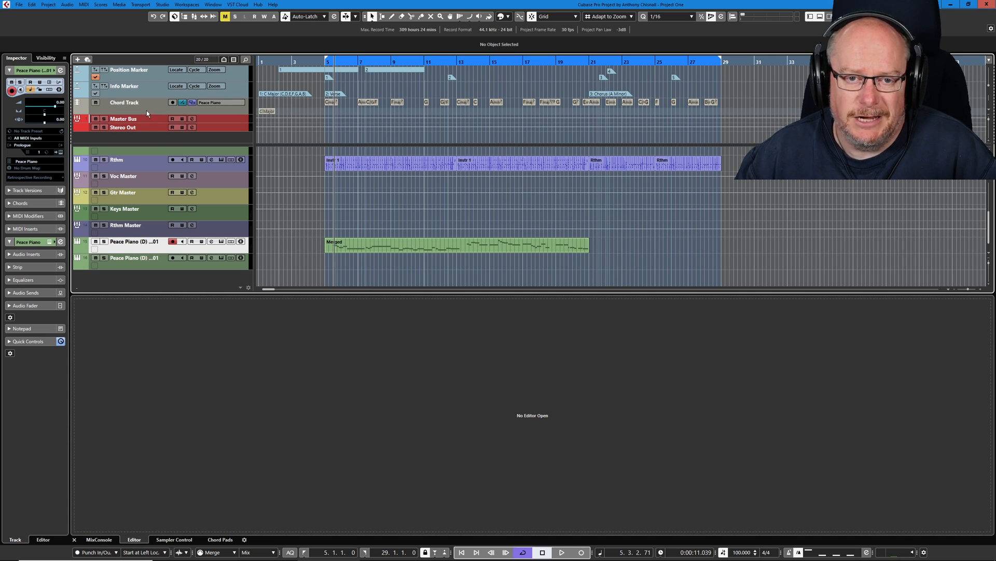
pyautogui.moveTo(591, 111)
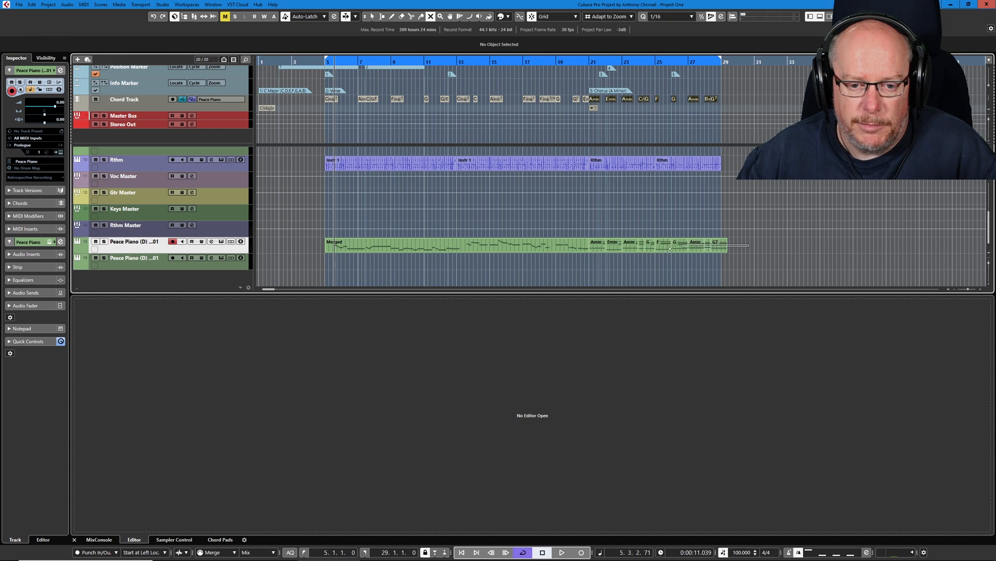
# Open the dropped chord part on the Peace Piano track in the Key Editor.
pyautogui.doubleClick(661, 245)
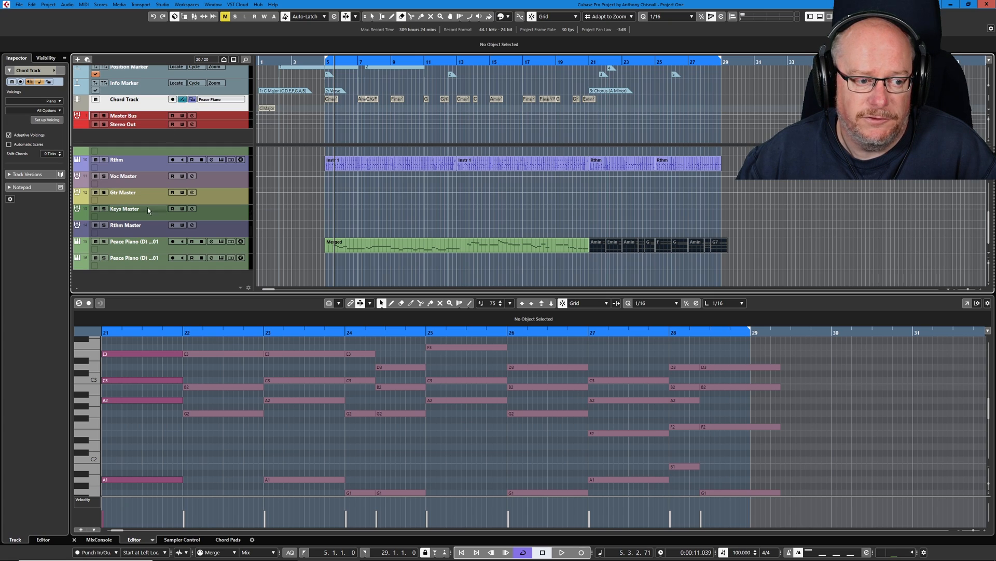
# Select and arm the Peace Piano track and record chord symbols onto the Chord Track.
pyautogui.click(134, 241)
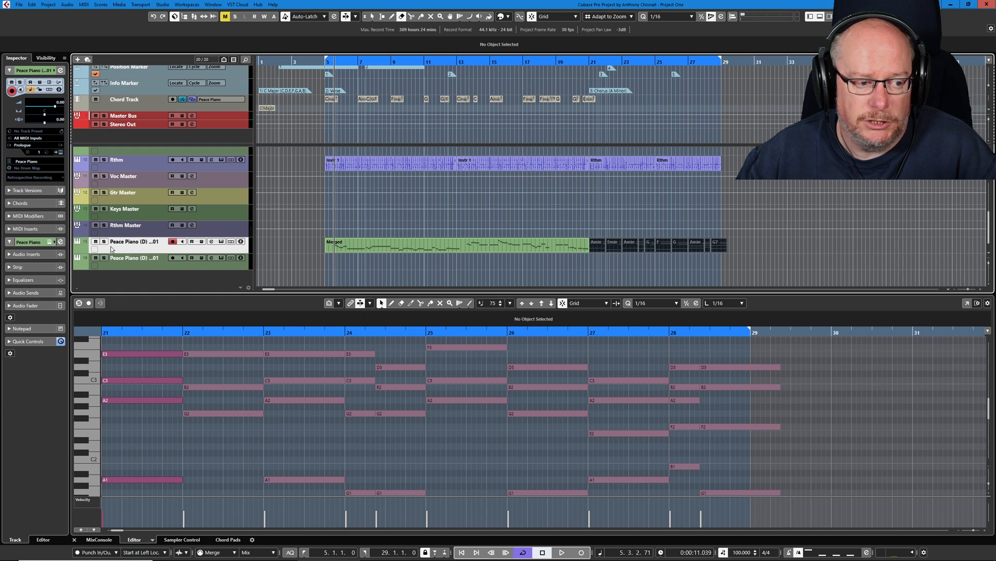
pyautogui.click(173, 241)
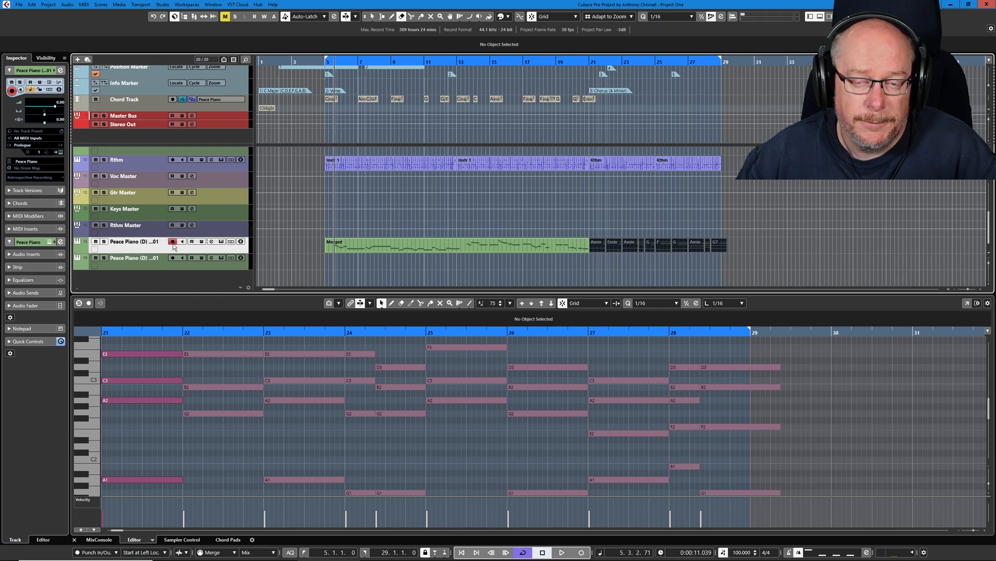
pyautogui.click(123, 100)
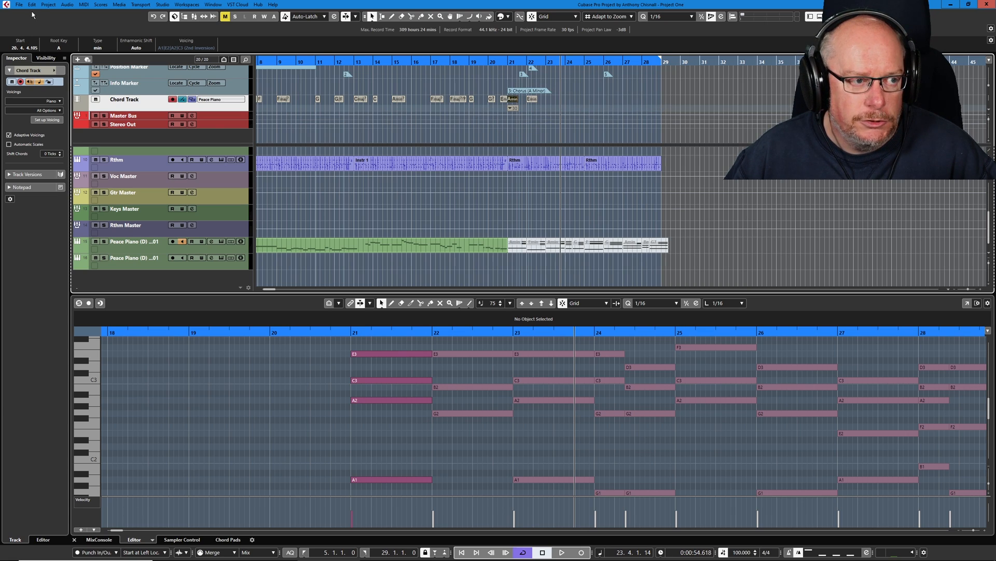
# Show the Edit History window listing all past edits up to the latest Record action.
pyautogui.click(31, 4)
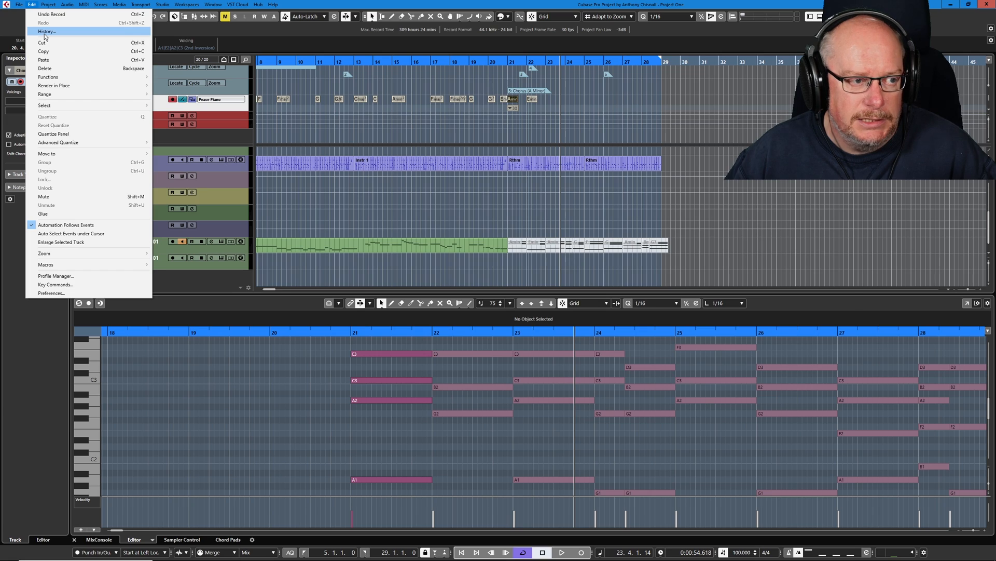
pyautogui.click(47, 32)
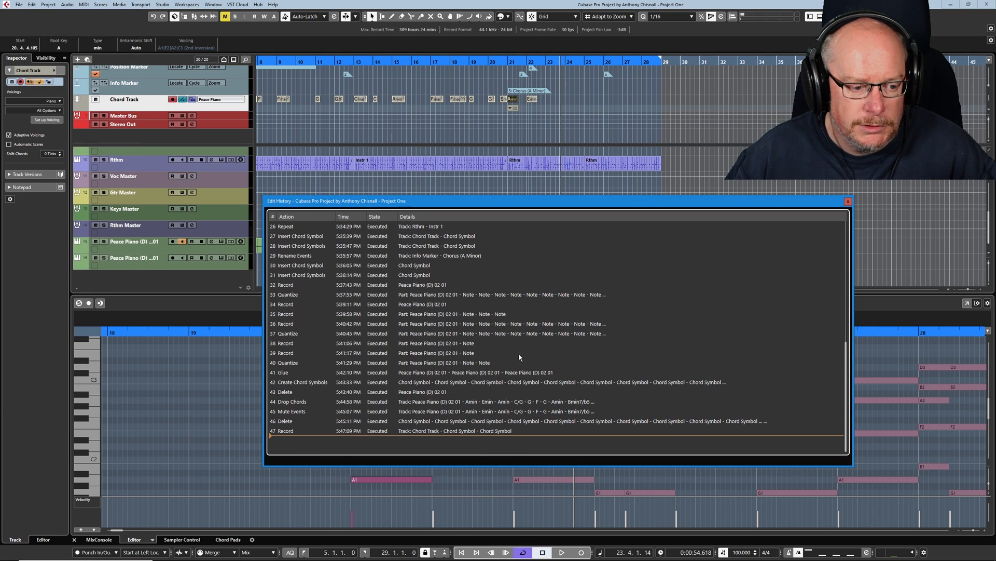
pyautogui.moveTo(274, 441)
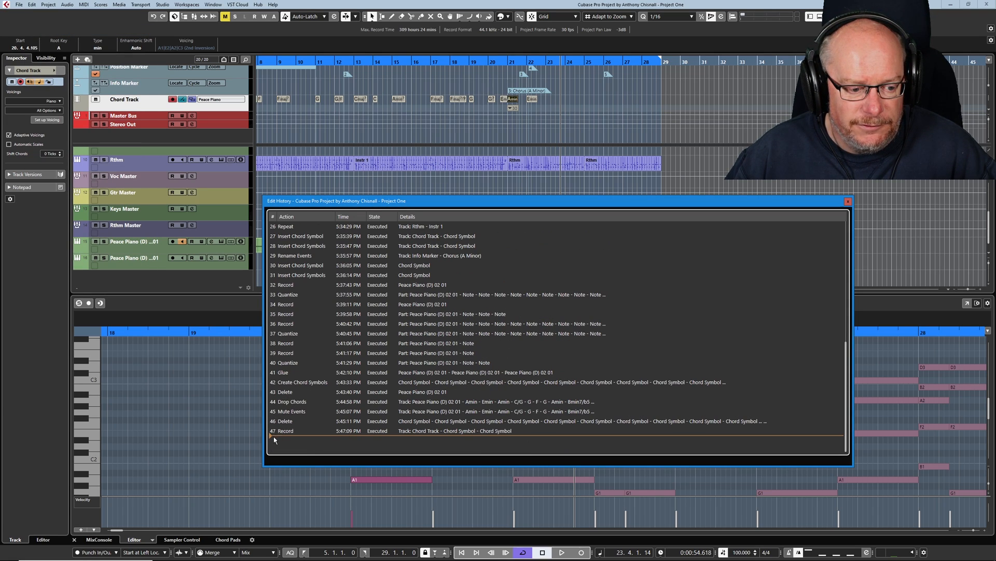